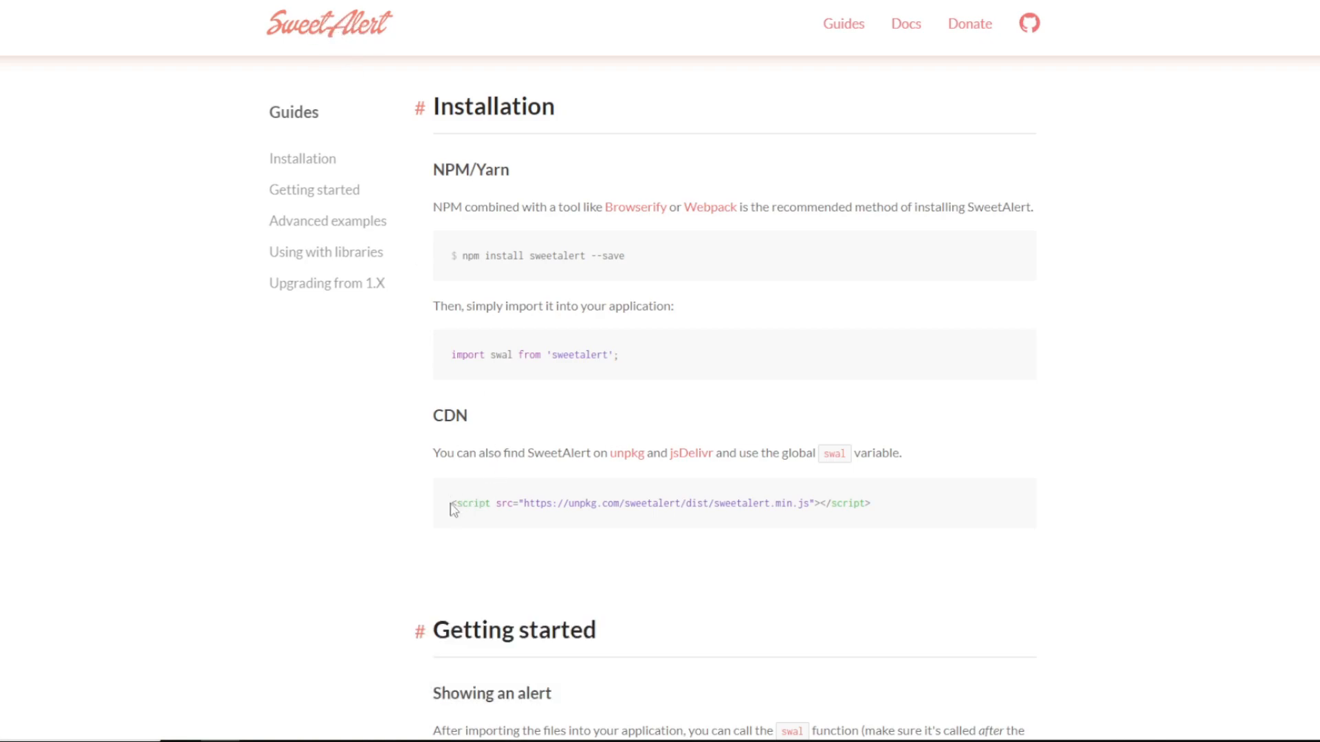
# Step: Select the unpkg sweetalert.min.js CDN script tag in the Installation section to copy it
pyautogui.moveTo(452, 503); pyautogui.dragTo(868, 503)
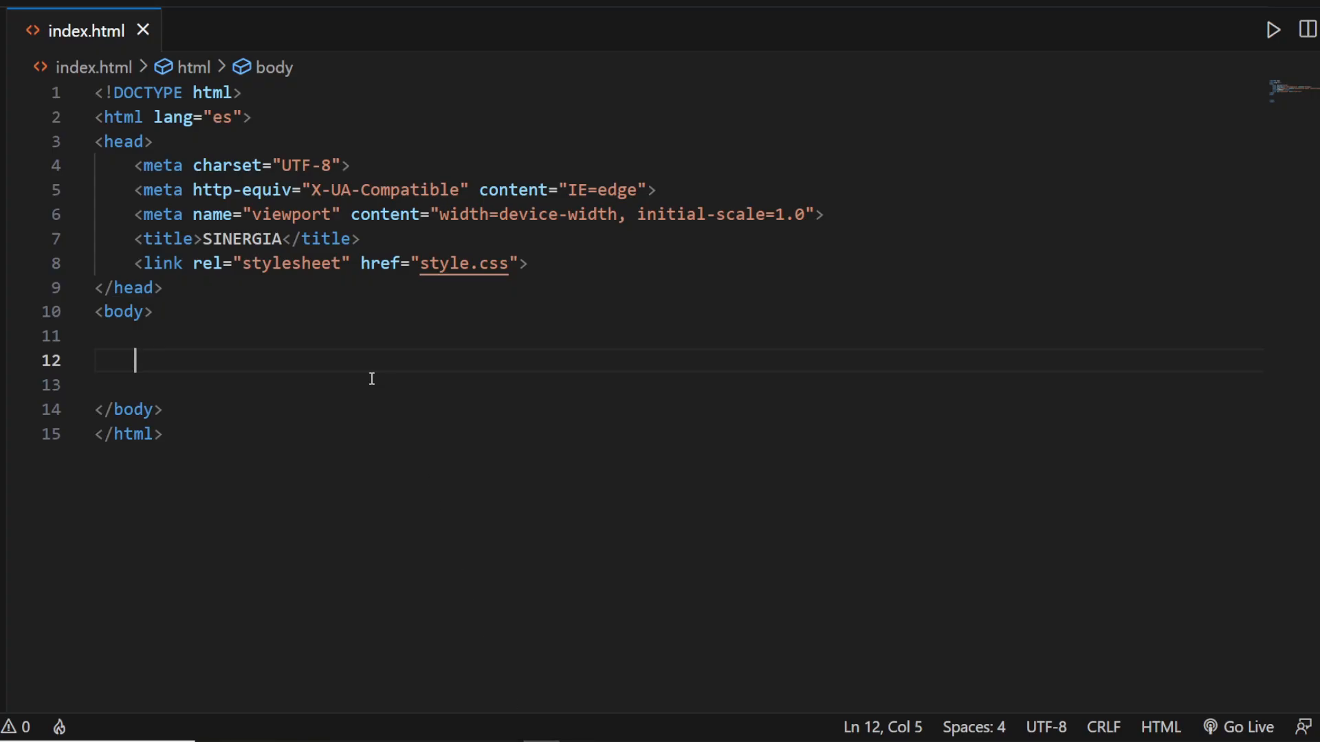
# Step: Paste the SweetAlert CDN script tag into the body and add an empty script block after it
pyautogui.write('<script src="https://unpkg.com/sweetalert/dist/sweetalert.min.js"></script>')
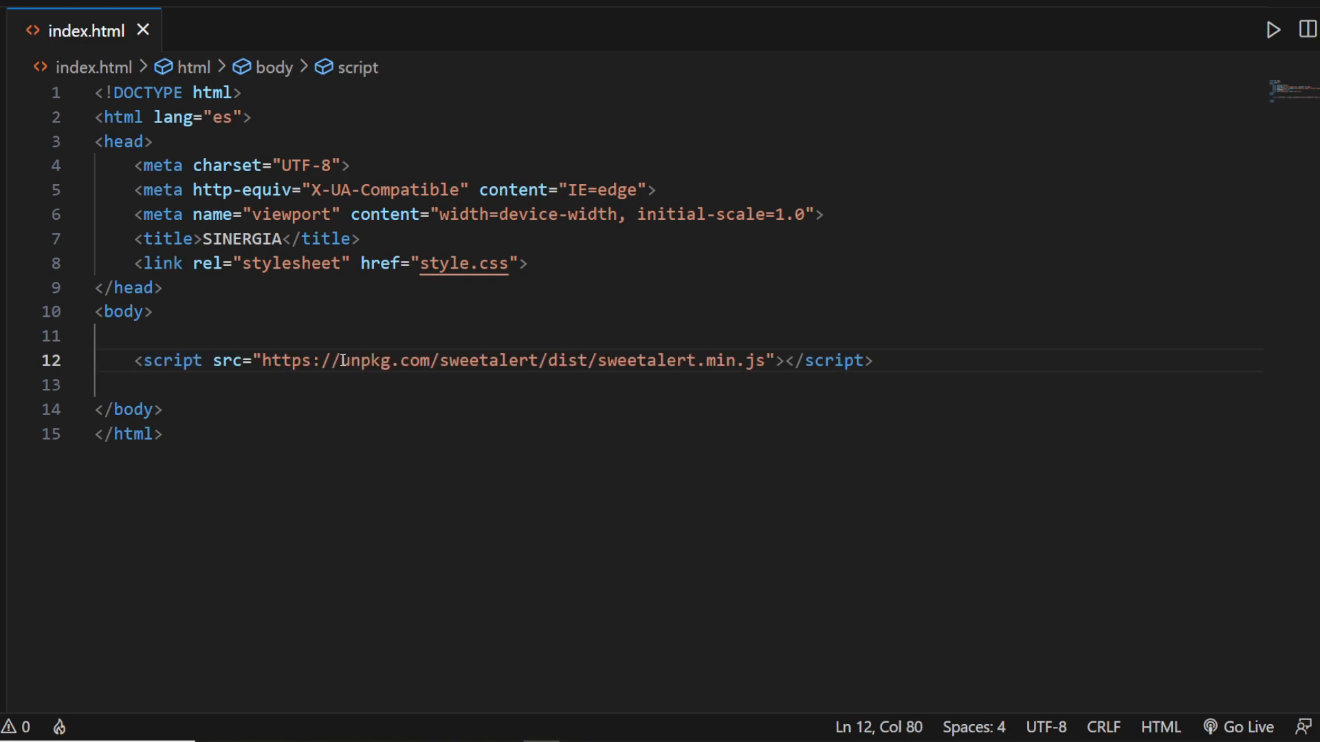
pyautogui.write('scri')
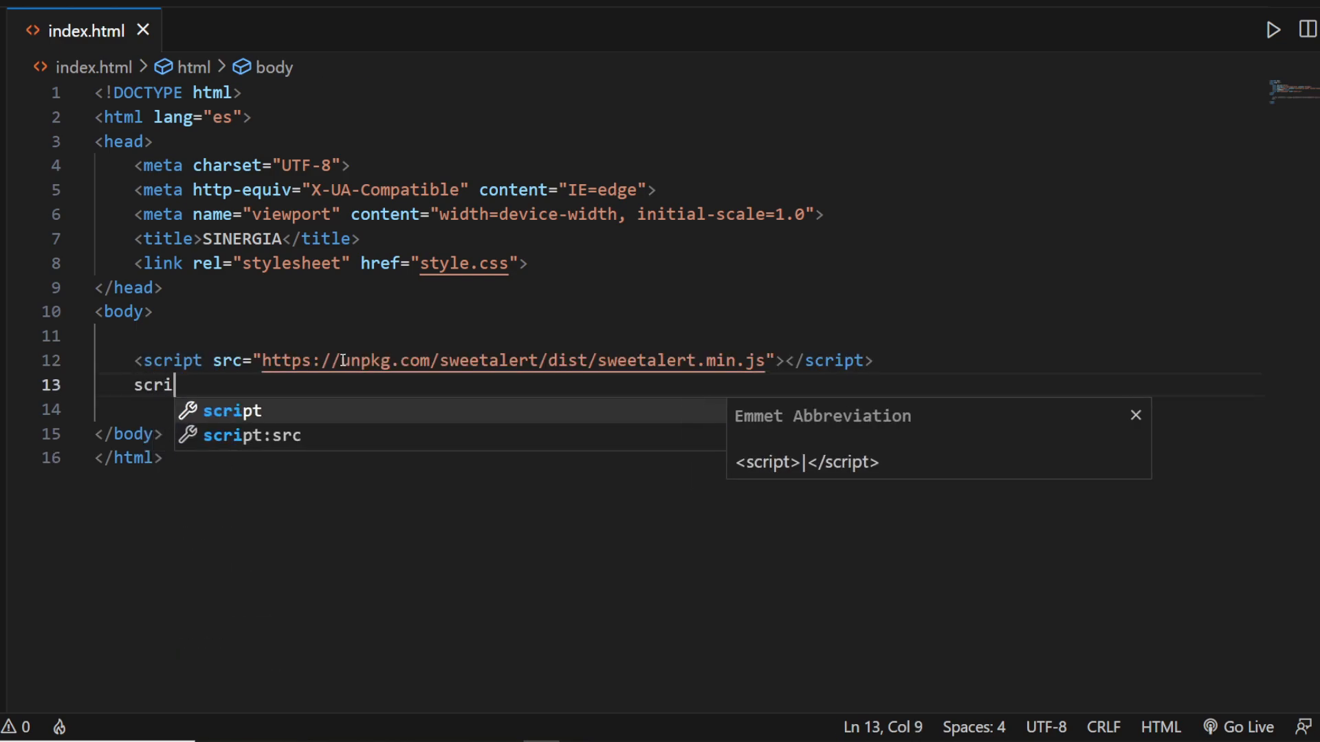
pyautogui.press('Tab')
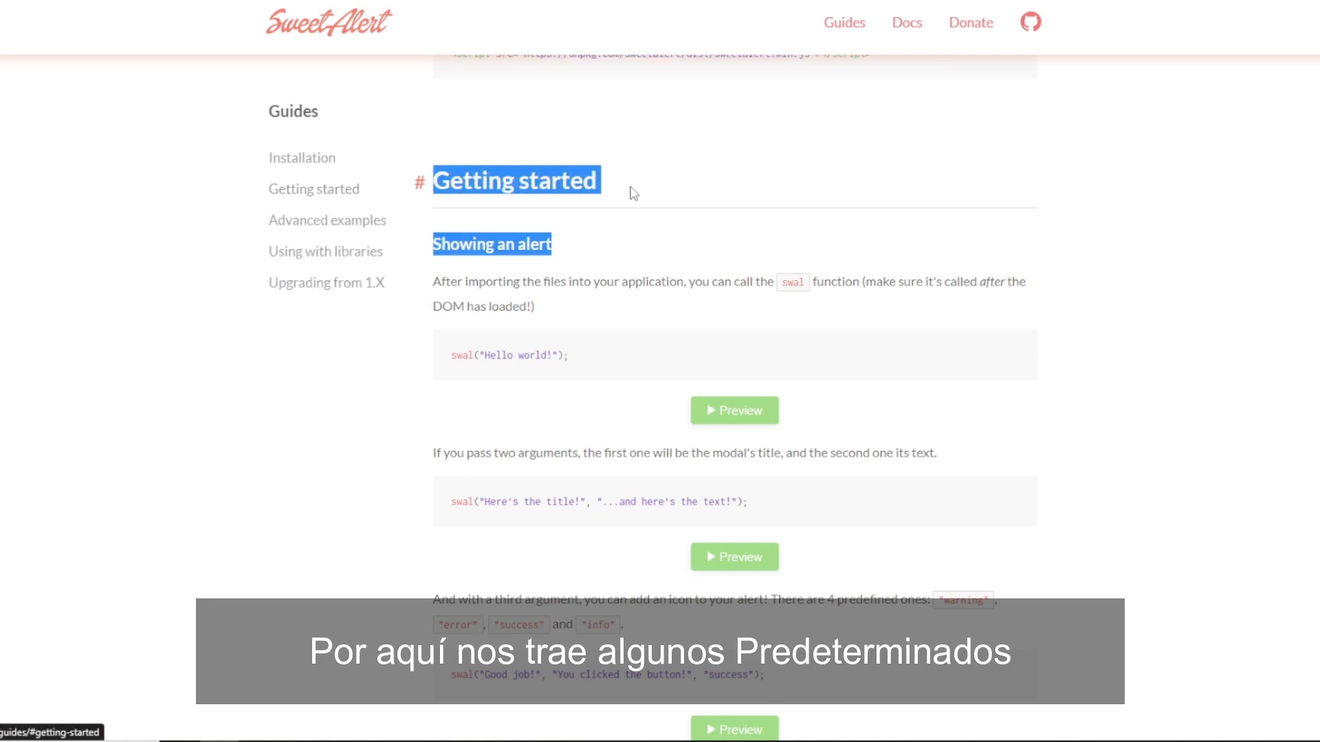
# Step: Scroll the guides page down to the Getting started 'Showing an alert' examples
pyautogui.scroll(-3)
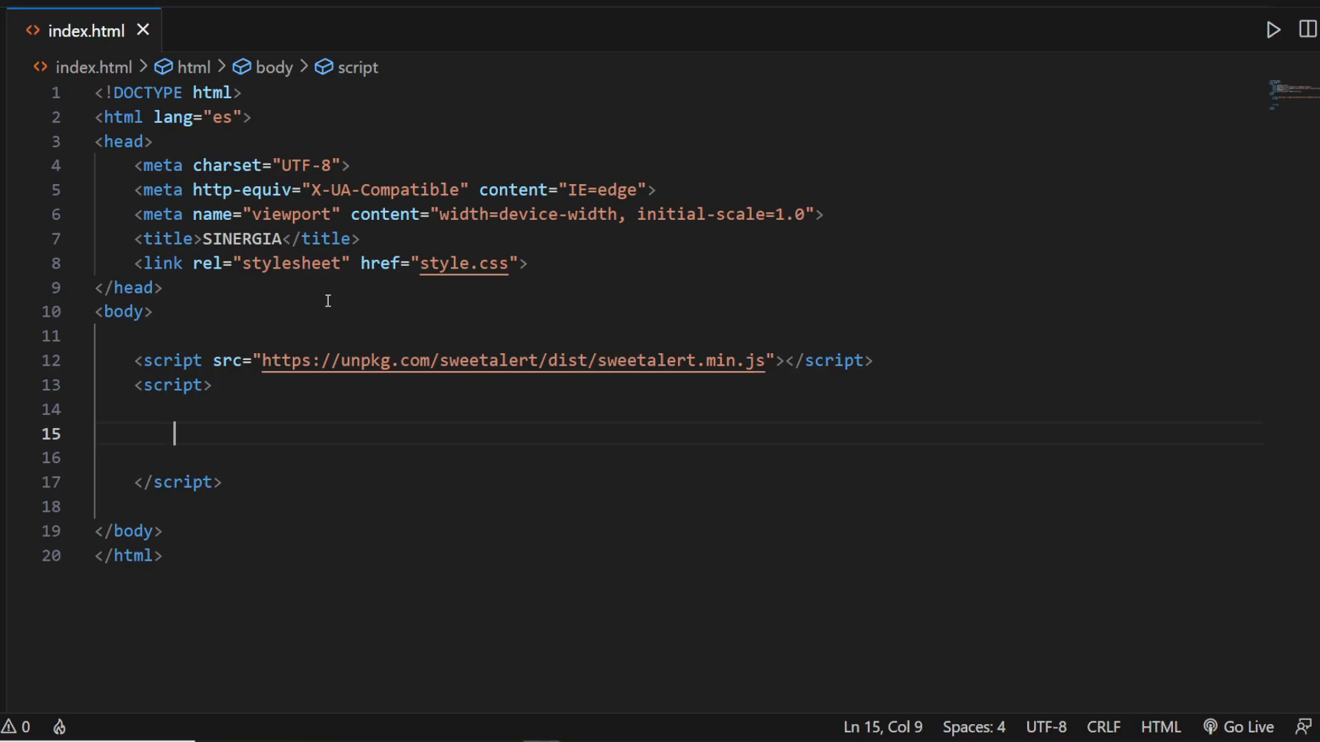
# Step: Write swal("Hola Mundo"); inside the inline script block
pyautogui.write('swal')
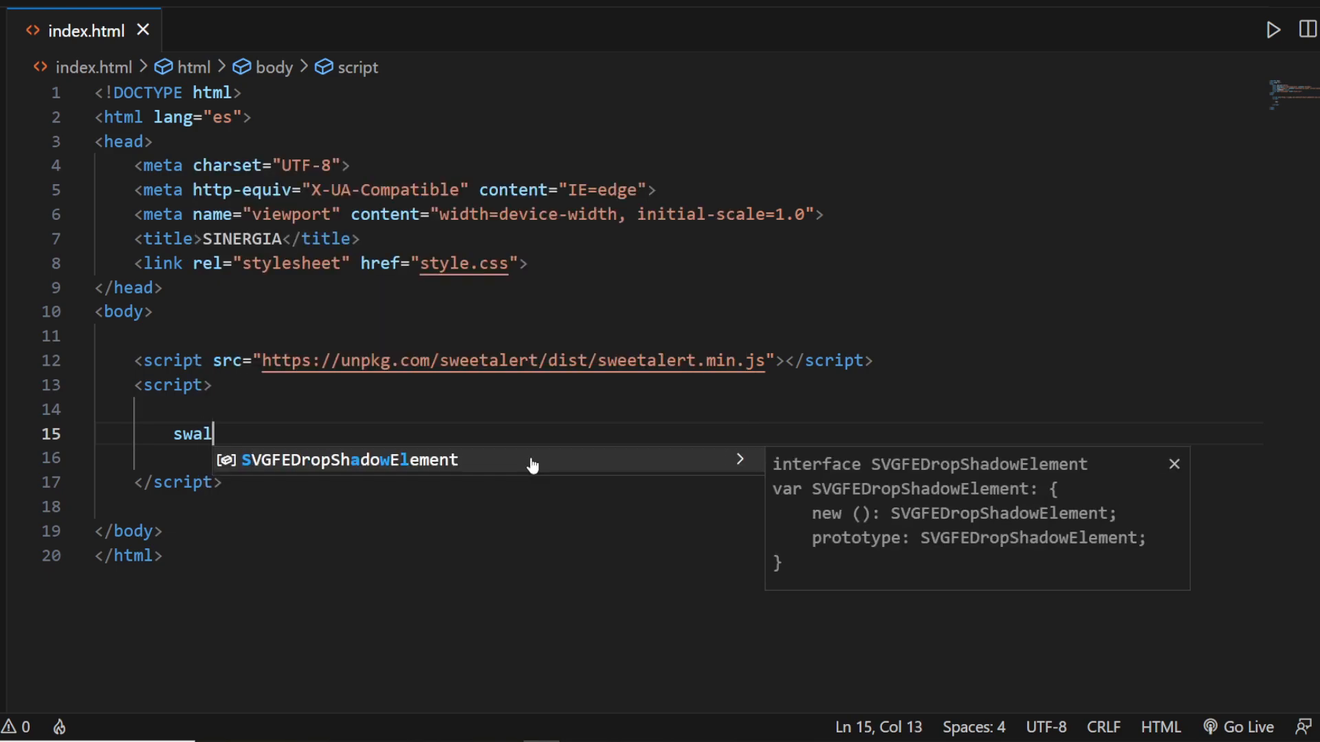
pyautogui.write('("")')
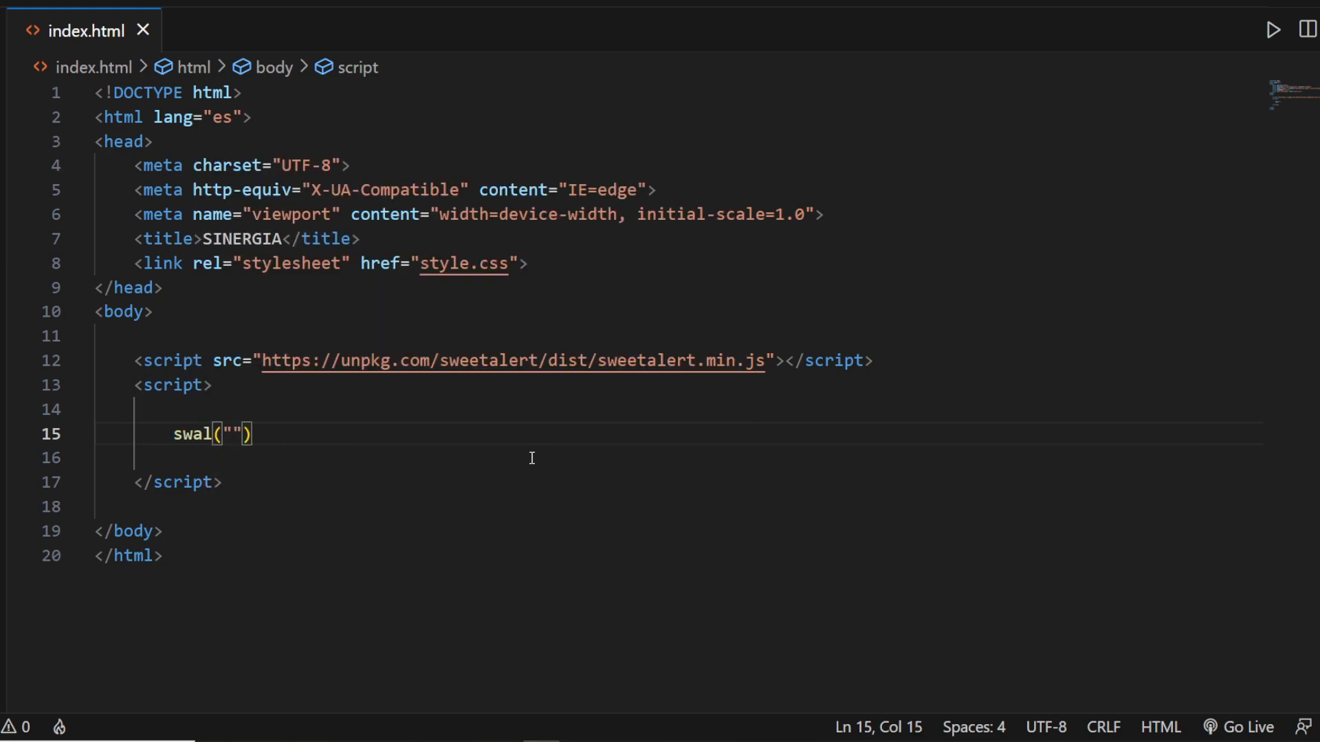
pyautogui.write('Hola Mundo')
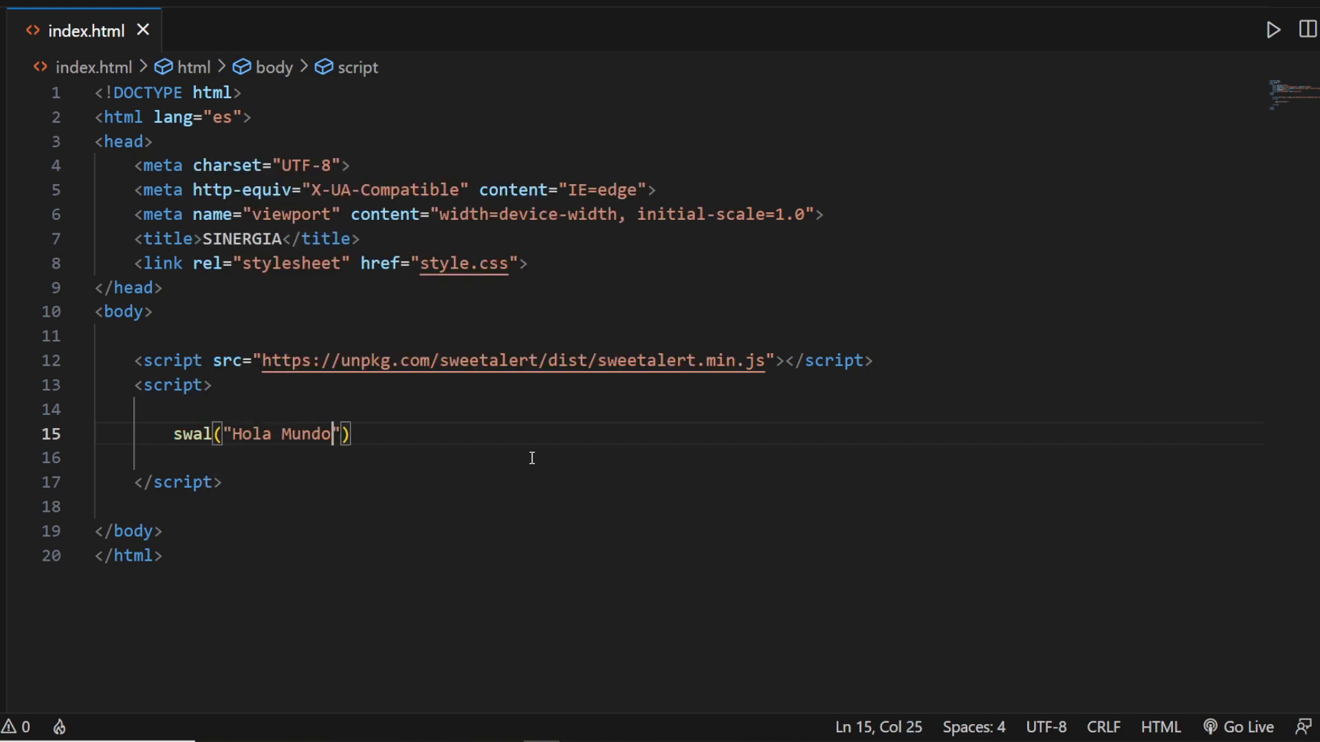
pyautogui.write(';')
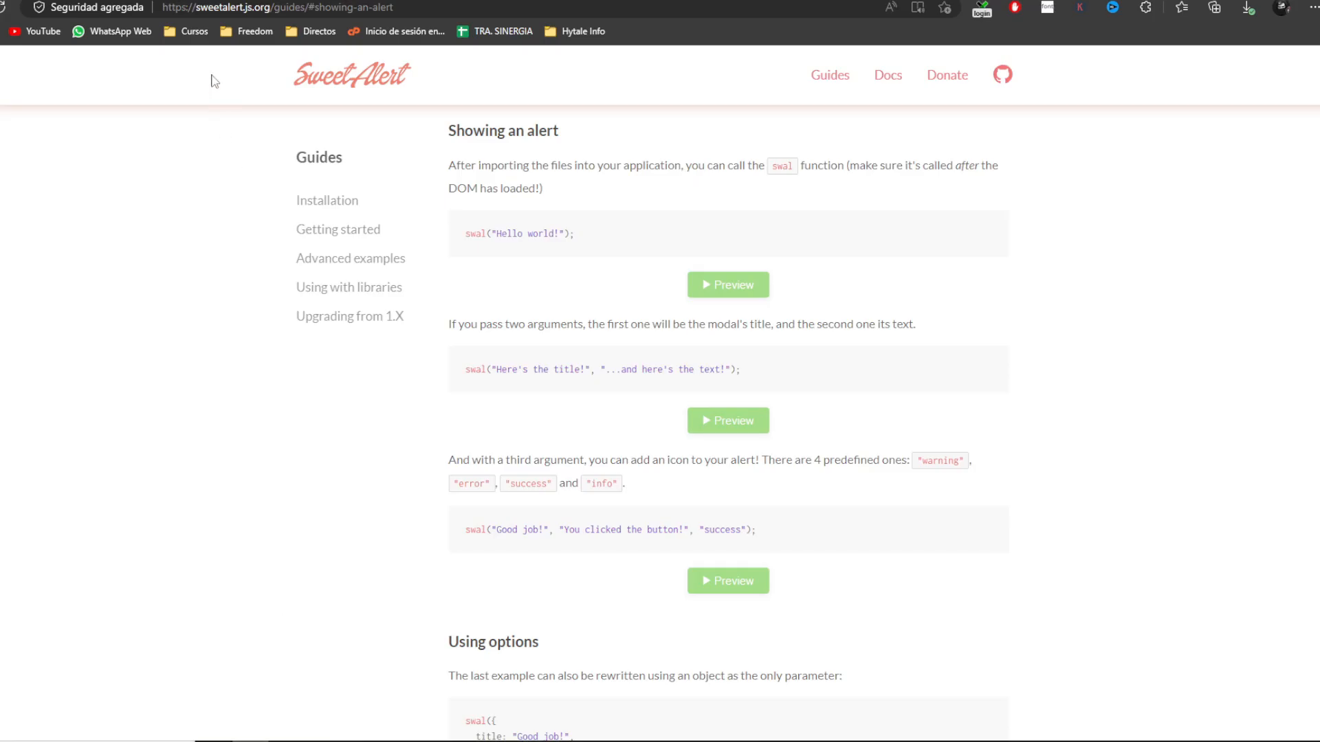
# Step: Check the Hola Mundo alert in the browser, then copy the swal("Good job!", …, "success") example
pyautogui.click(727, 284)
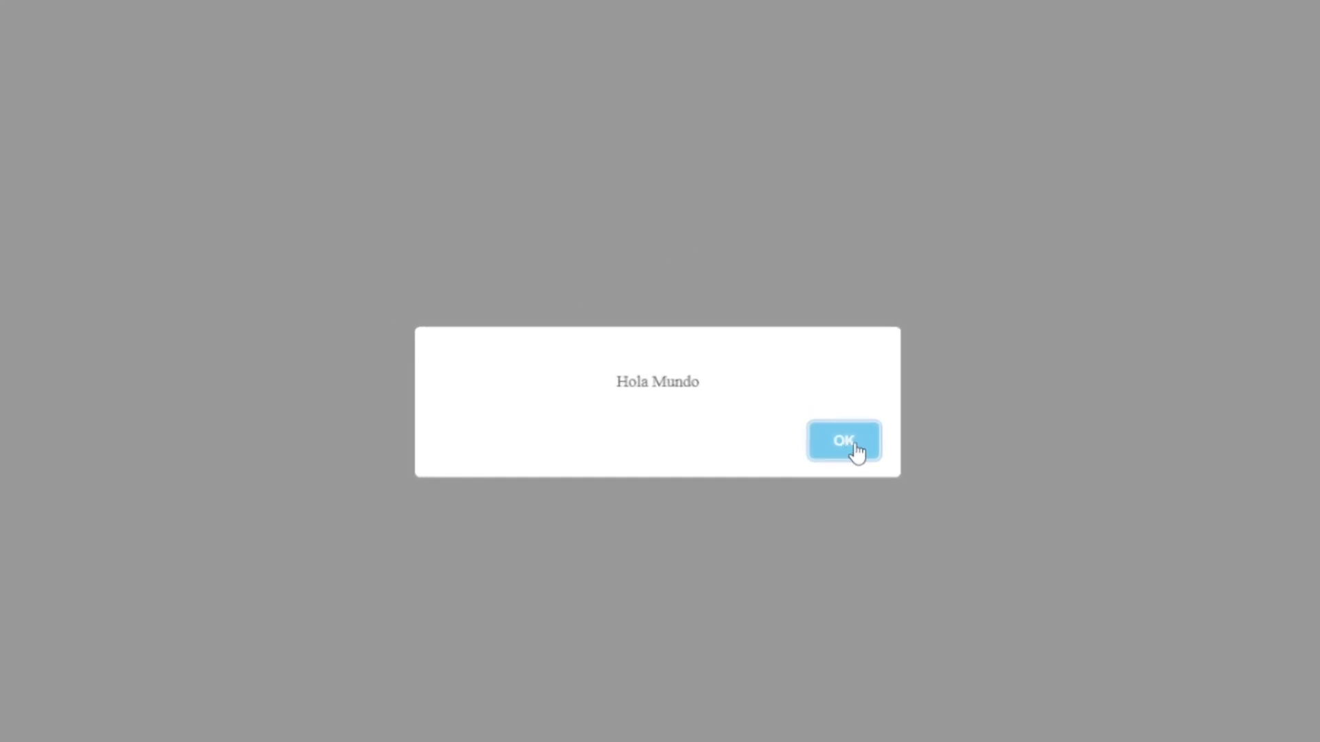
pyautogui.click(843, 440)
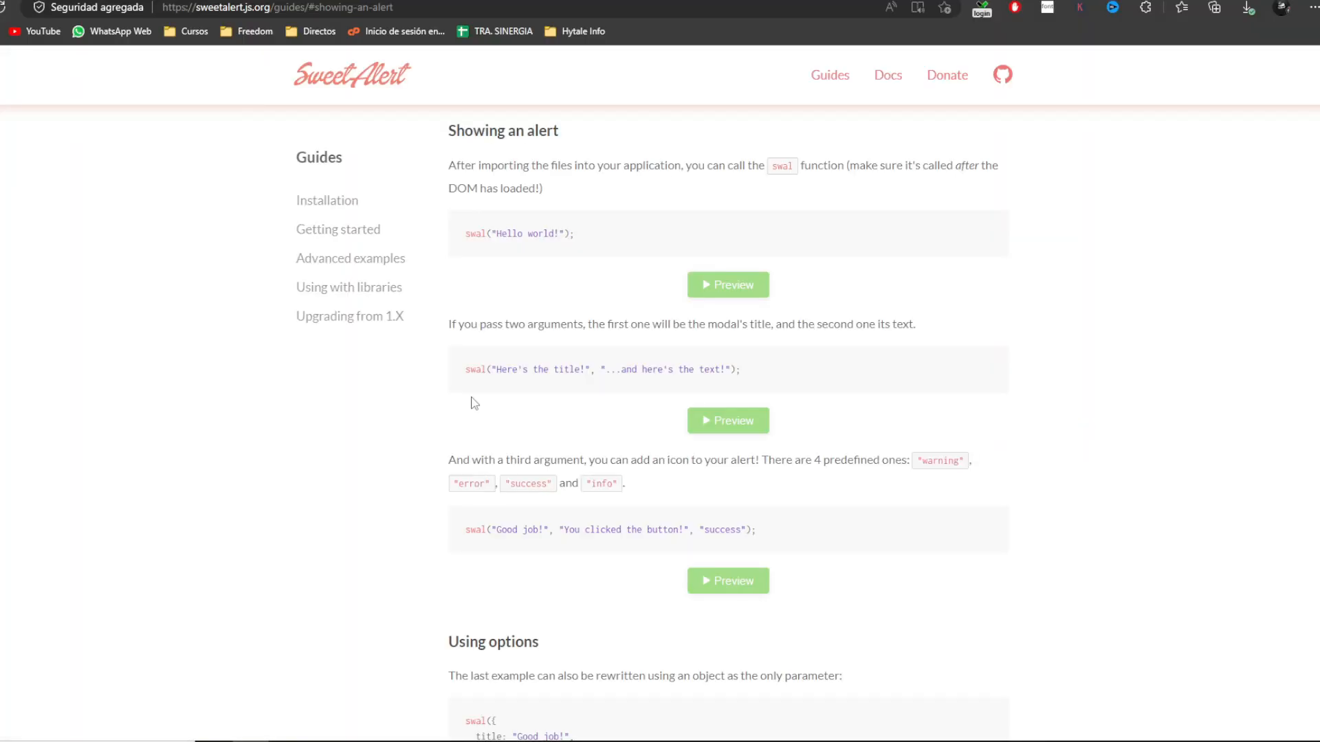
pyautogui.moveTo(463, 368); pyautogui.dragTo(579, 370)
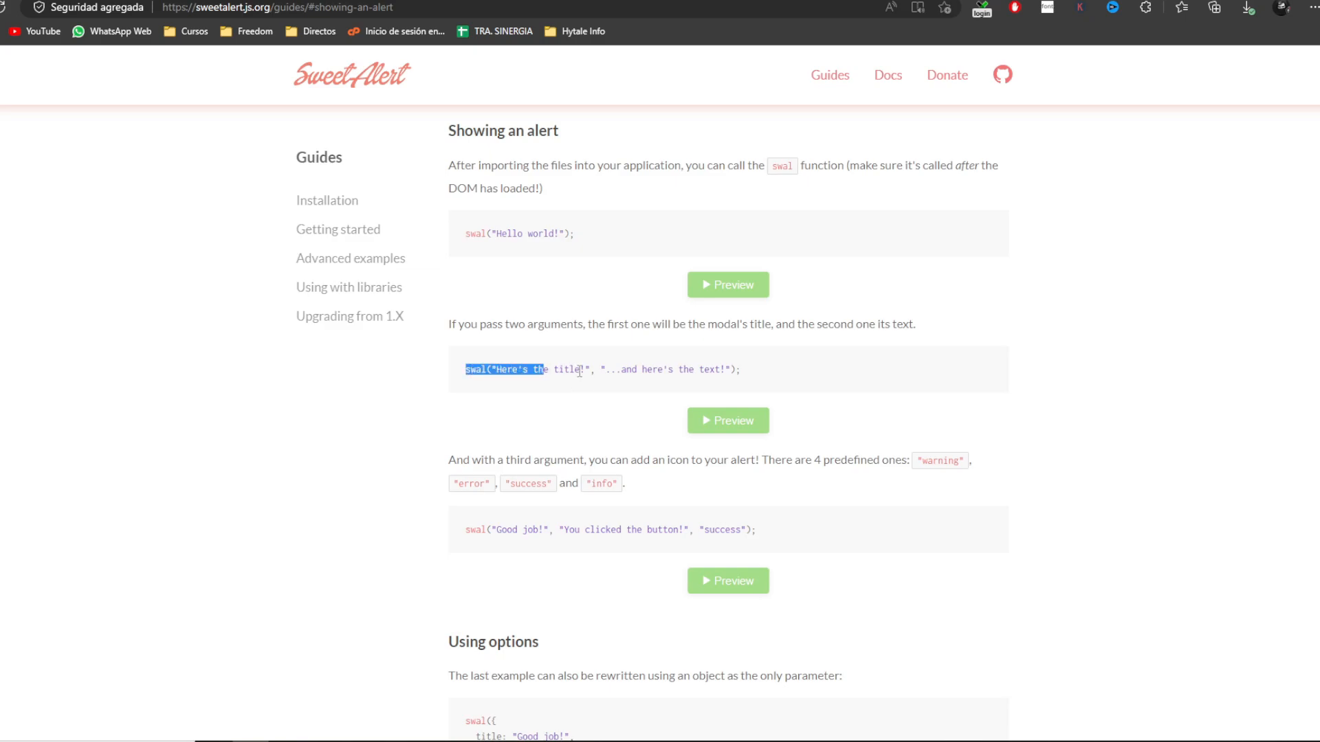
pyautogui.click(726, 421)
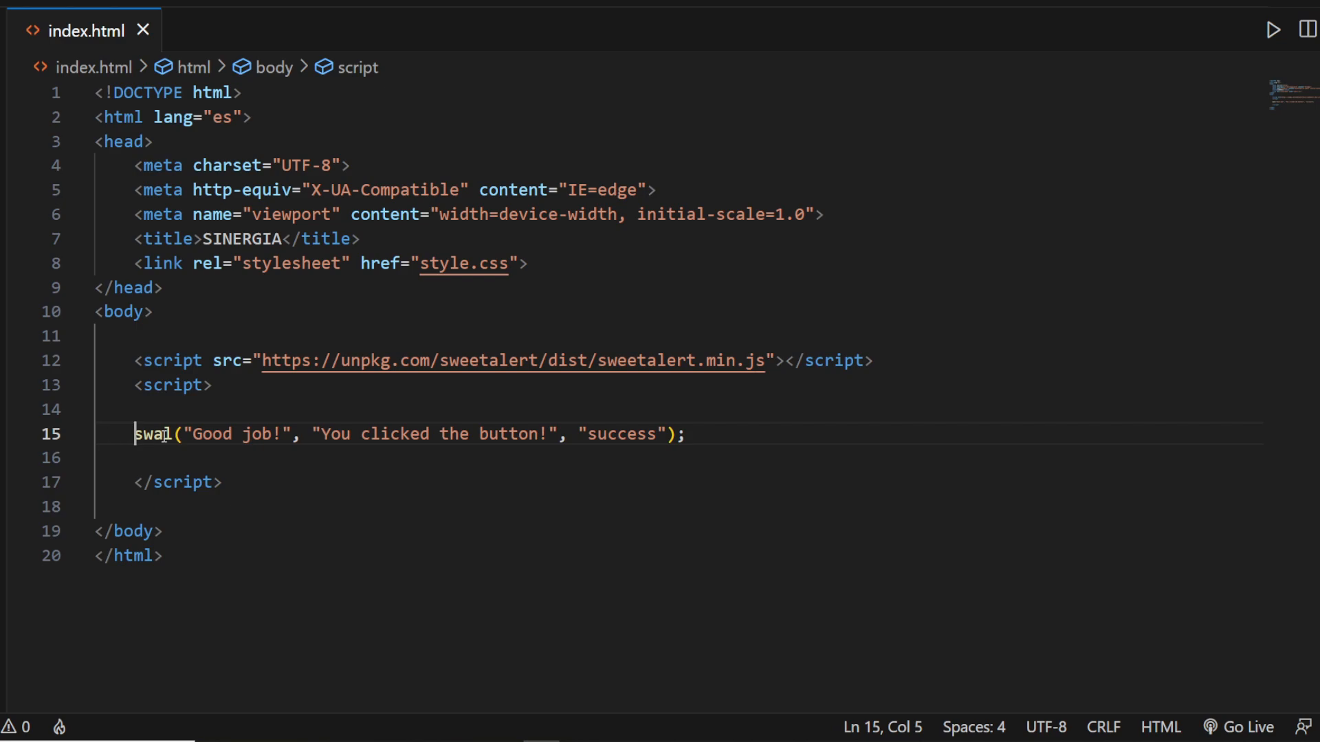
# Step: Indent the pasted success alert and change its title from Good job to Buen Trabajo
pyautogui.press('Tab')
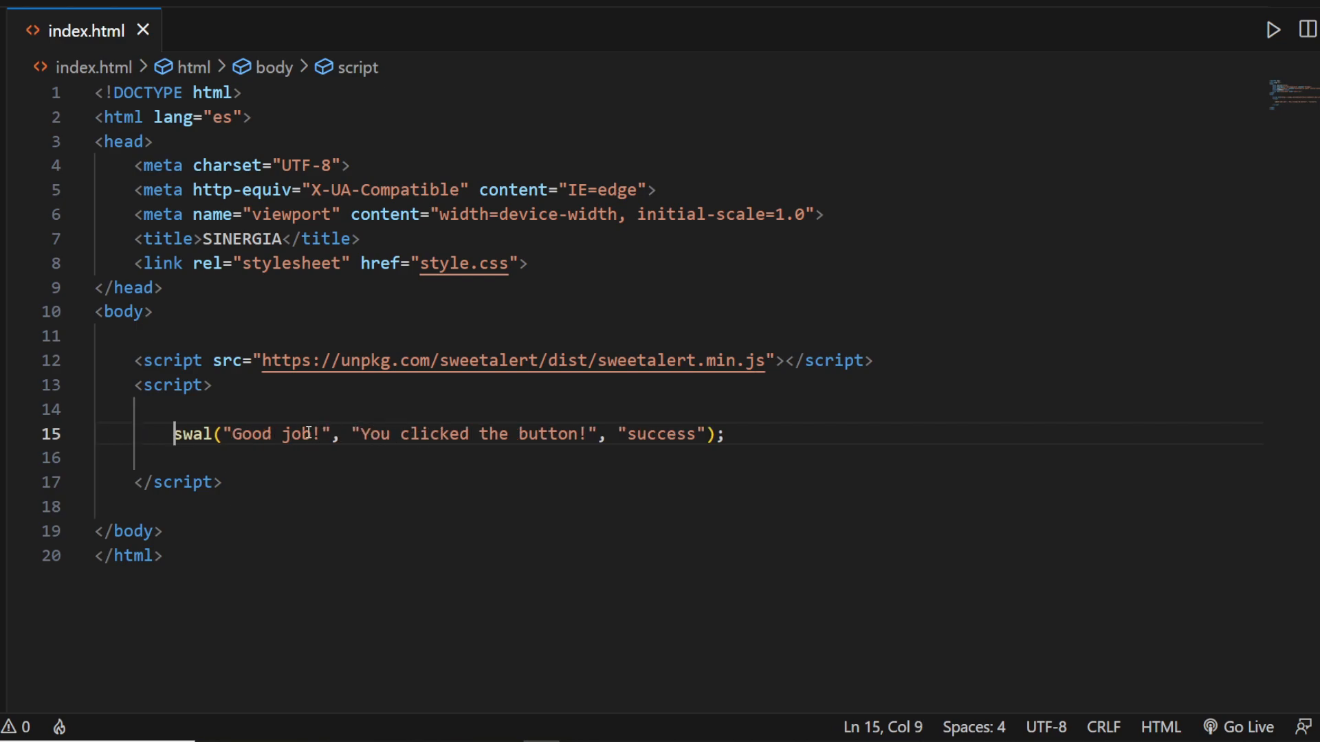
pyautogui.doubleClick(249, 433)
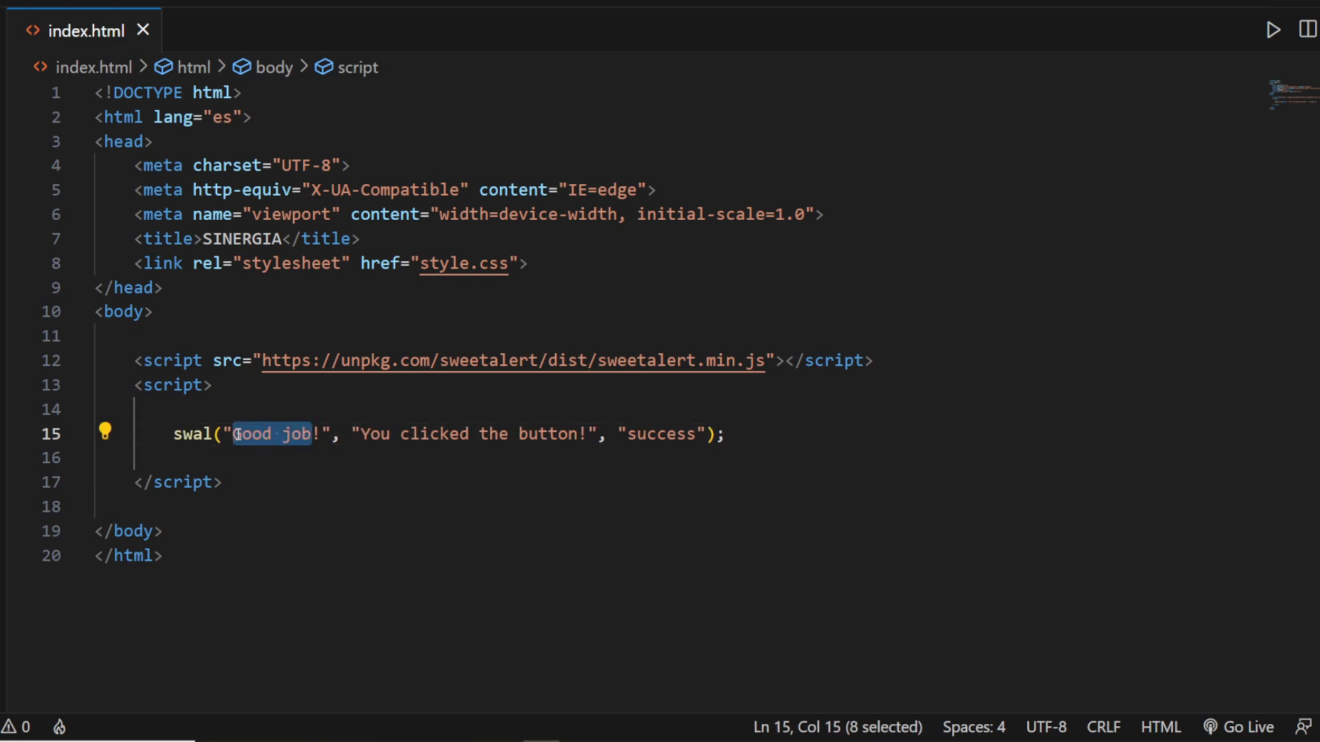
pyautogui.write('Buen Tra')
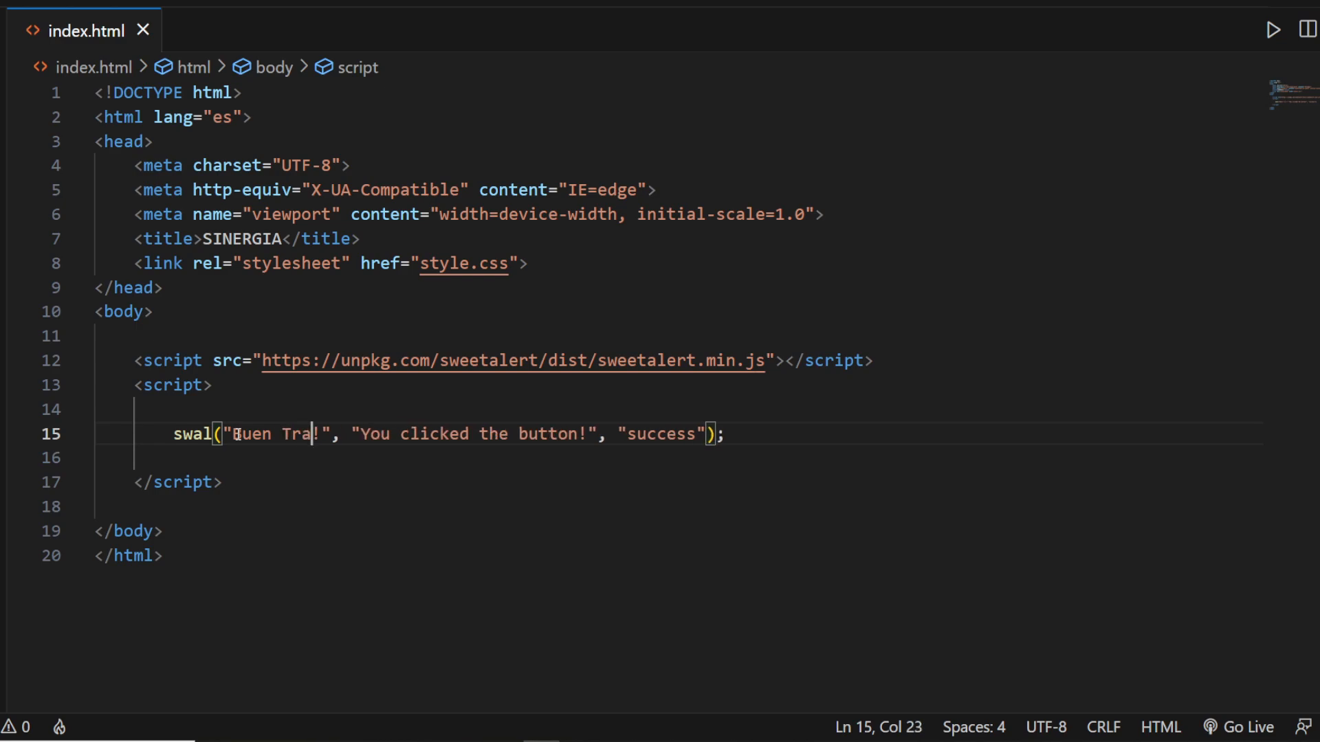
pyautogui.write('bajo')
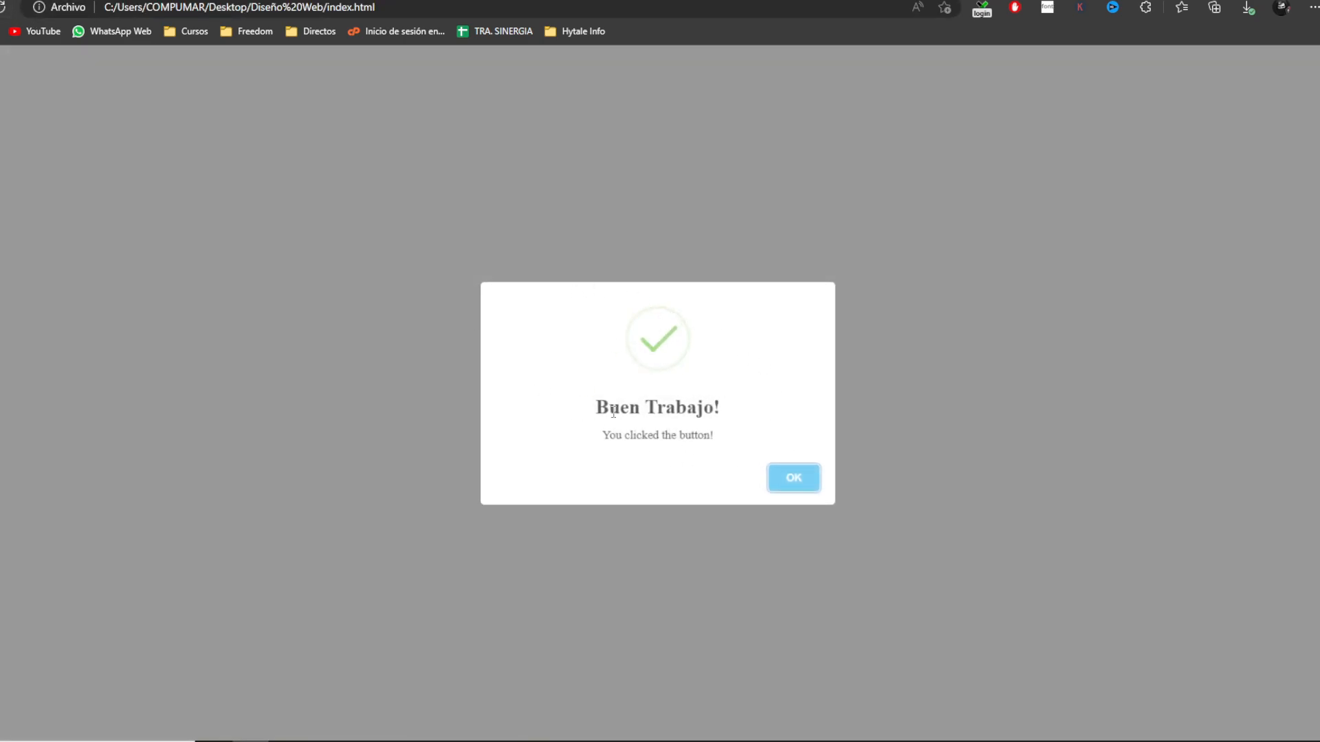
# Step: Dismiss the Buen Trabajo! alert in the browser and return to the SweetAlert showing-an-alert guide
pyautogui.click(792, 477)
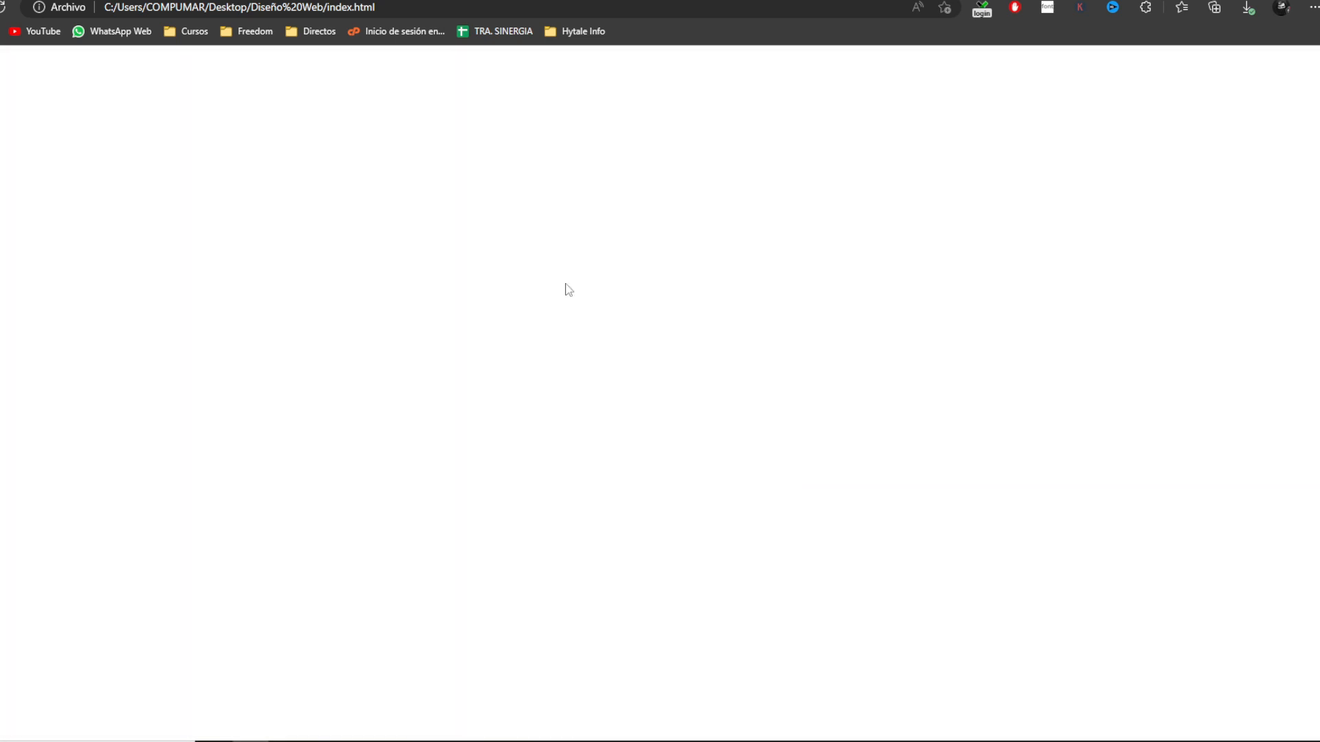
pyautogui.write('sweetalert.js.org/guides/#showing-an-alert')
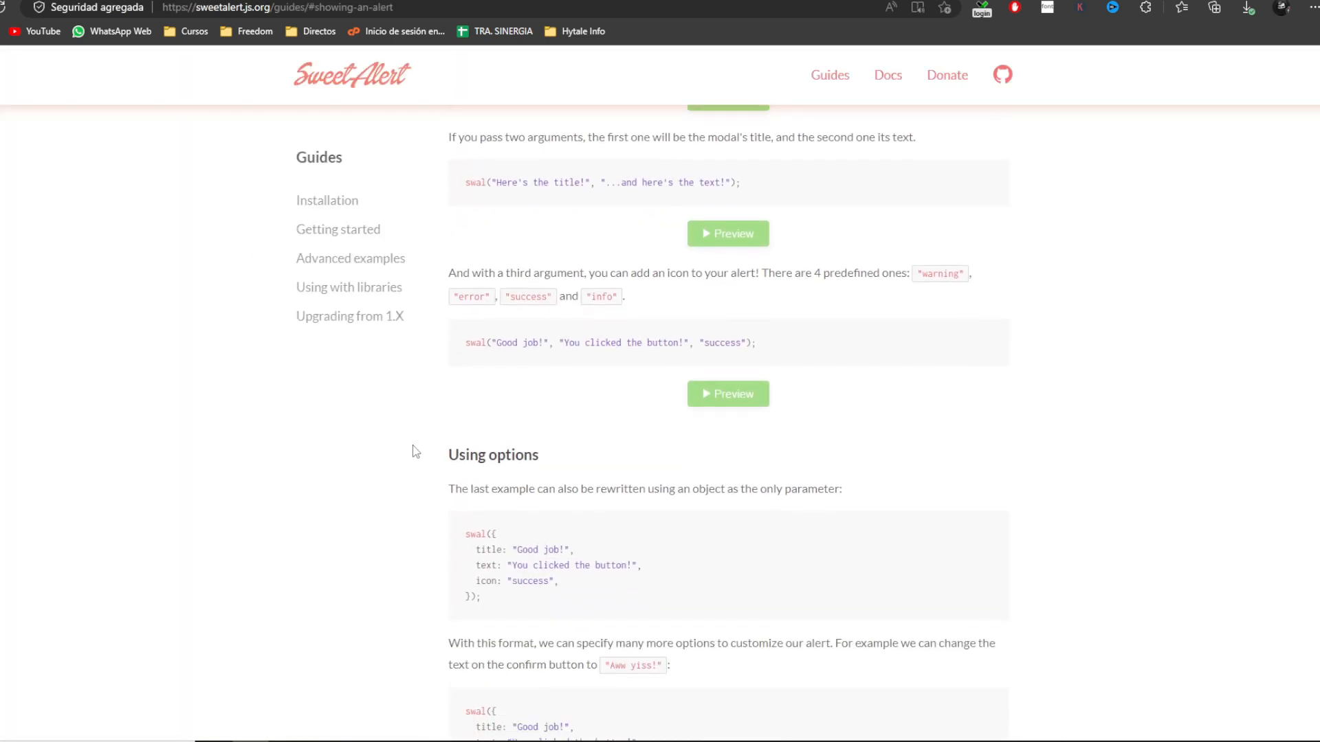
# Step: Preview the custom confirm-text alert and the promise demo, closing each returned alert
pyautogui.scroll(-3)
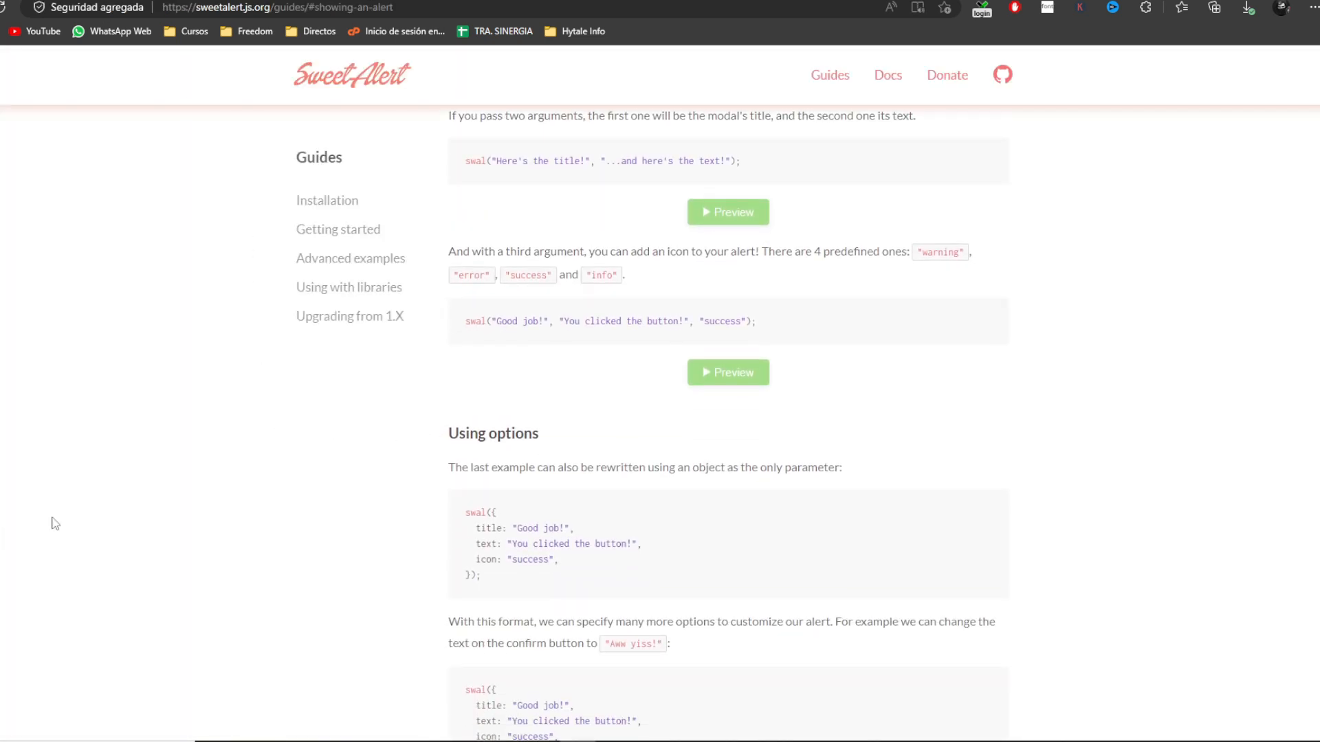
pyautogui.scroll(-3)
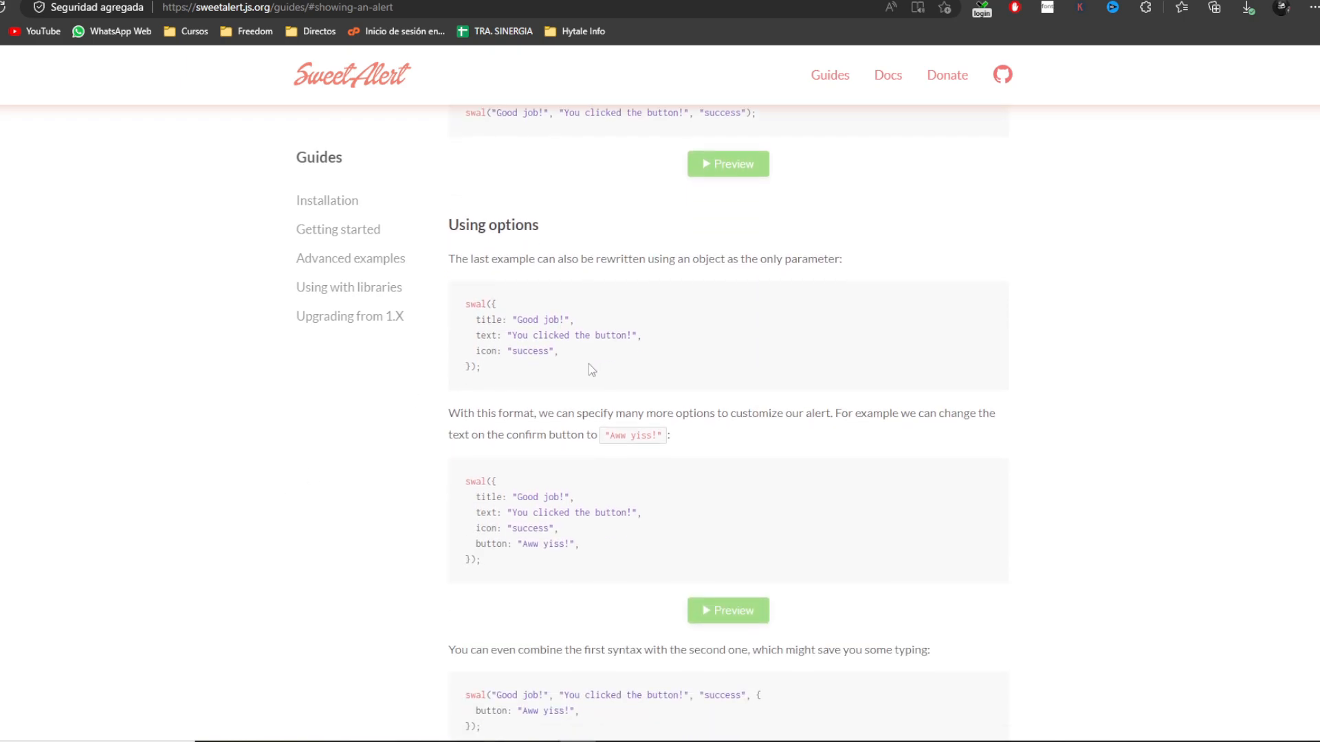
pyautogui.click(726, 610)
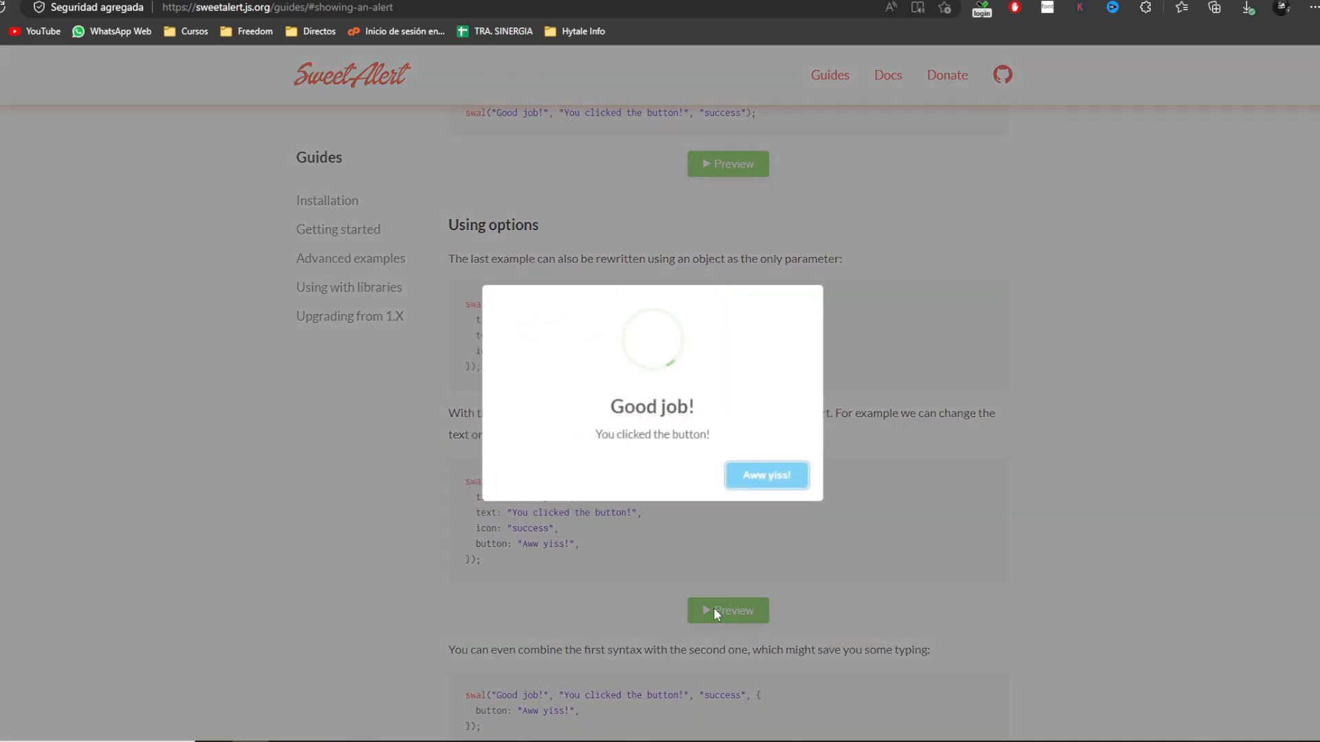
pyautogui.click(766, 475)
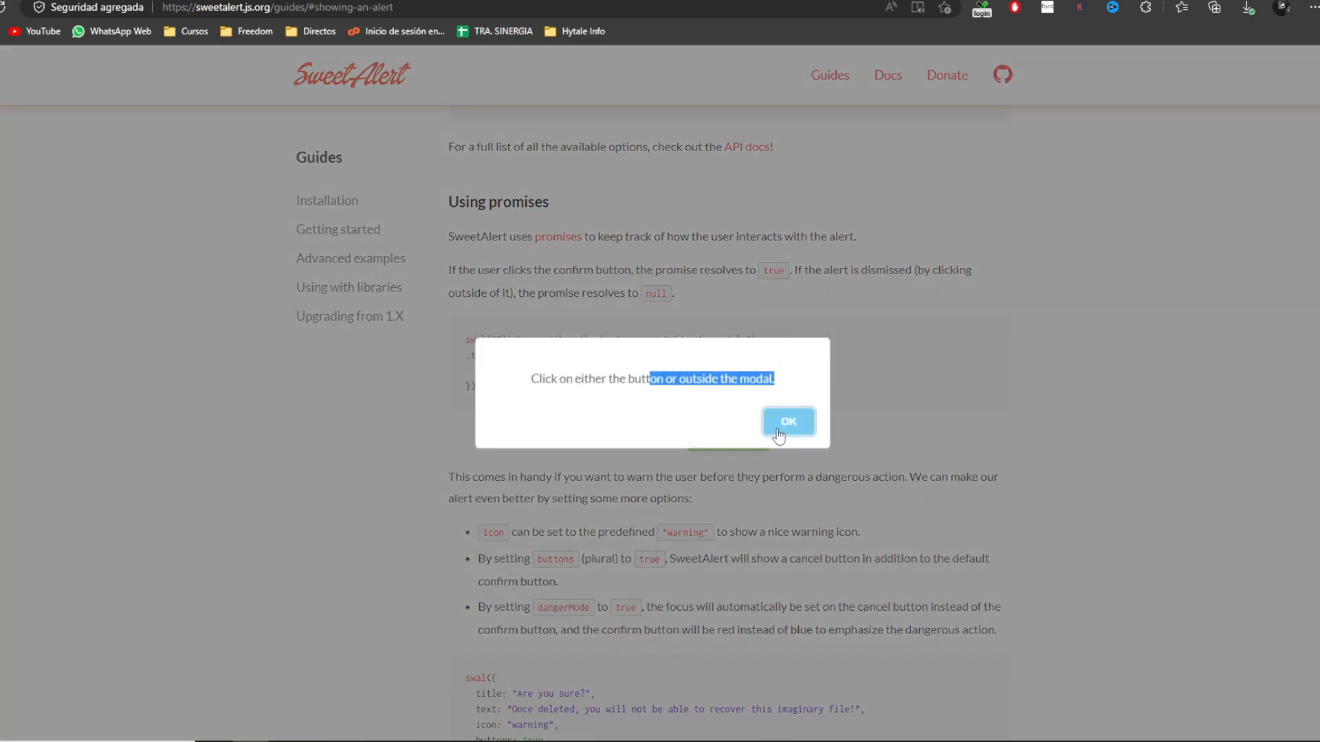
pyautogui.click(786, 422)
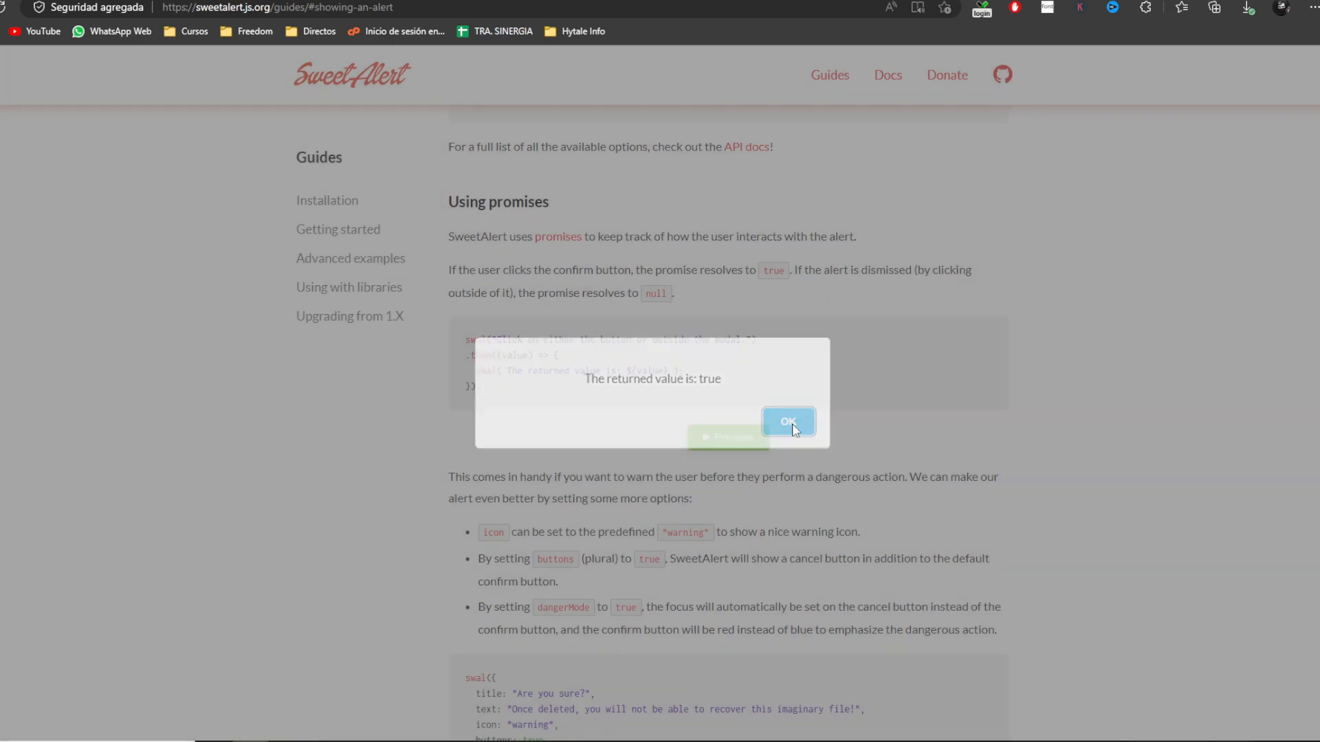
pyautogui.click(787, 422)
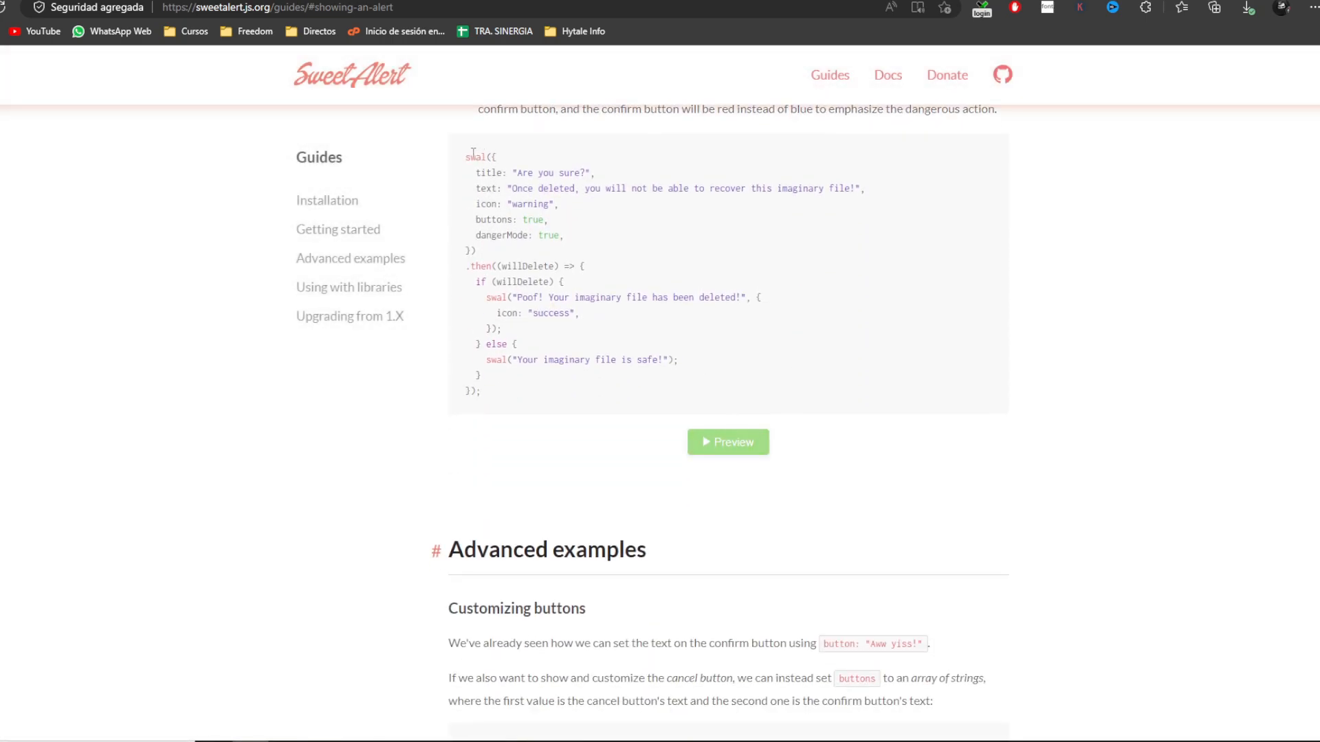
# Step: Run the dangerMode 'Are you sure?' demo through both the Cancel and the deleted-file outcomes
pyautogui.click(728, 442)
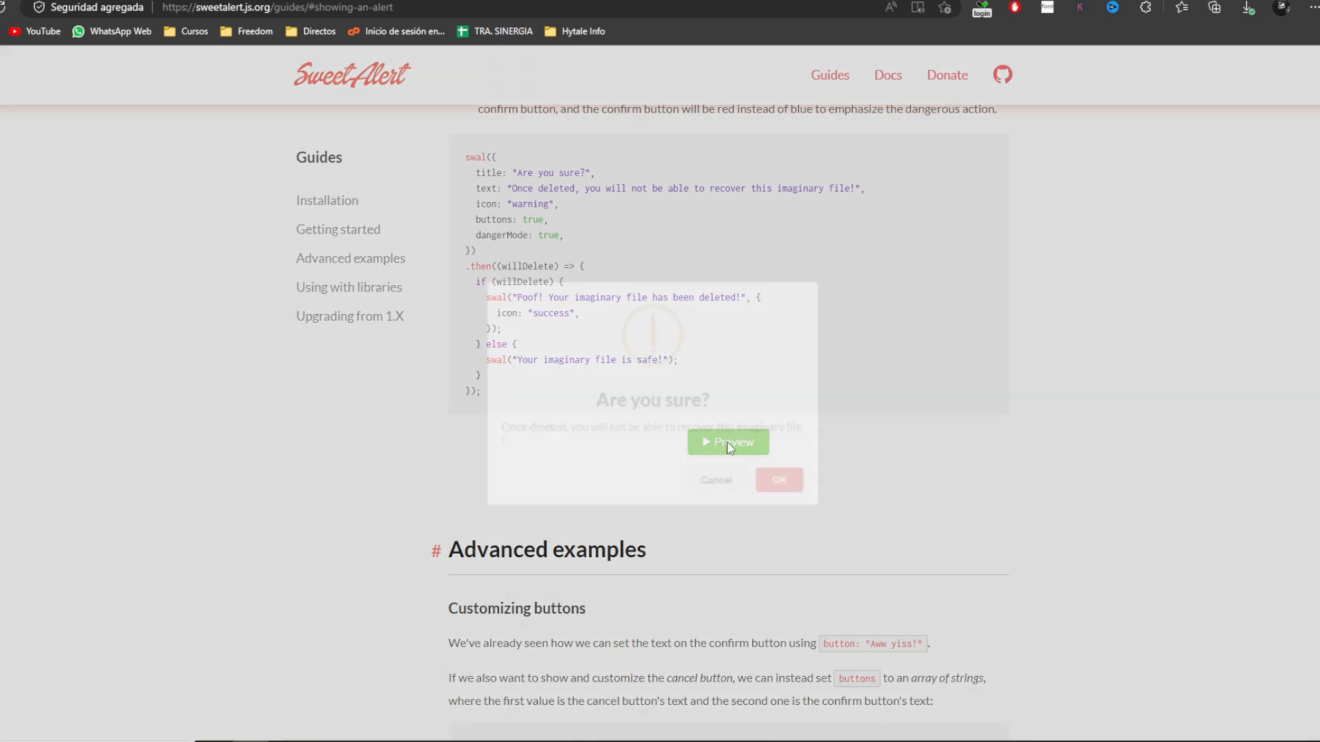
pyautogui.click(727, 441)
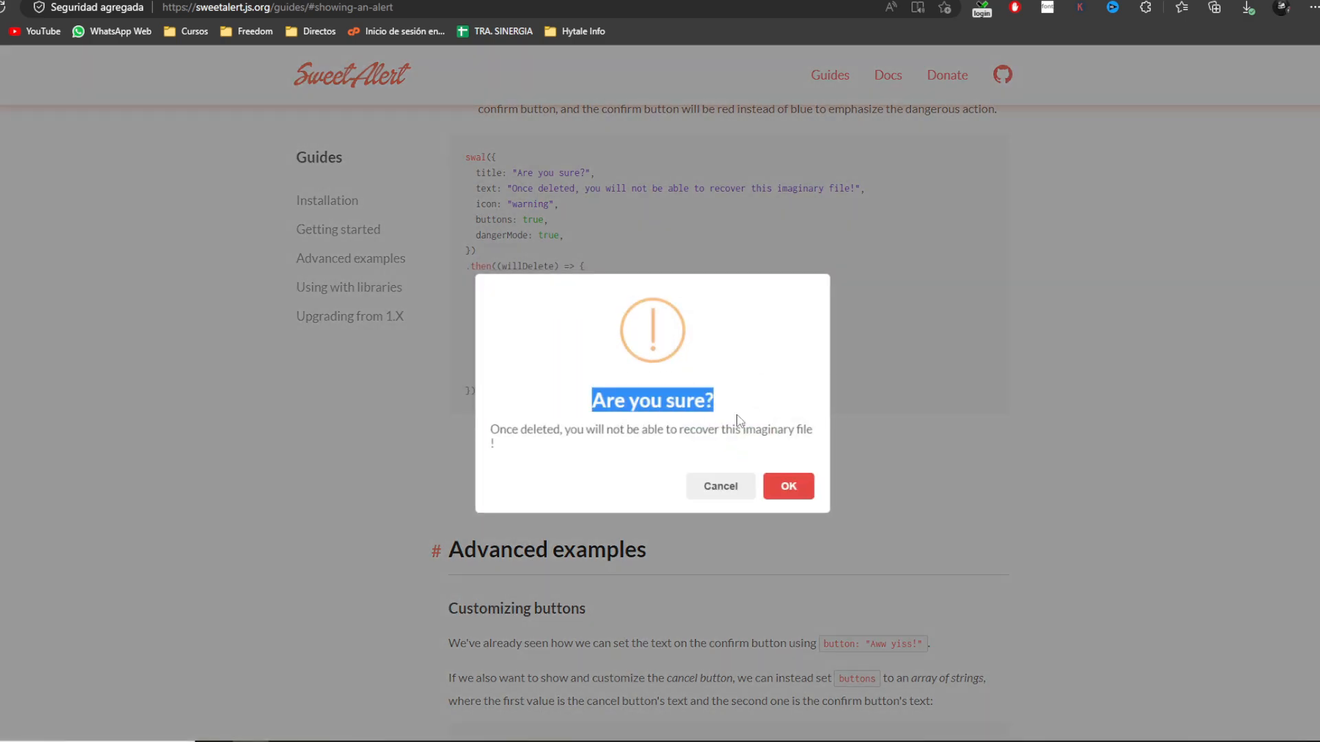
pyautogui.click(719, 486)
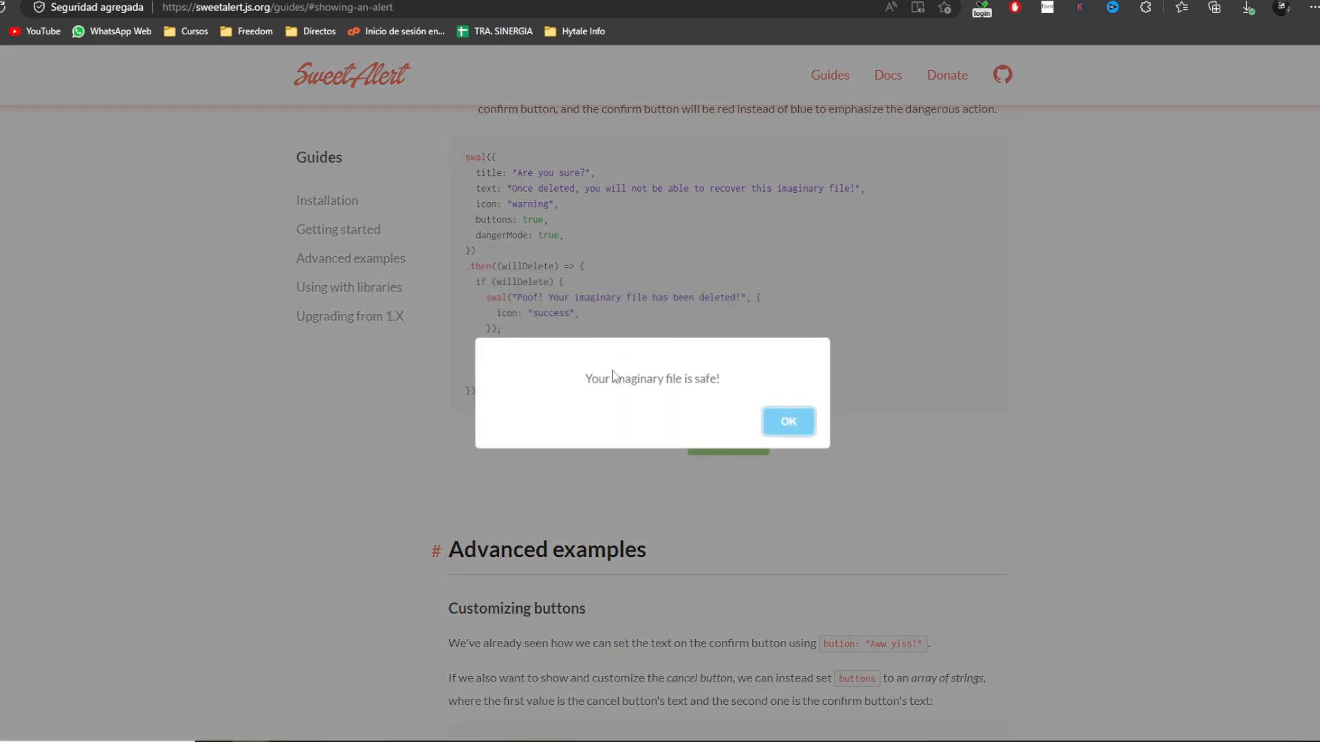
pyautogui.click(786, 421)
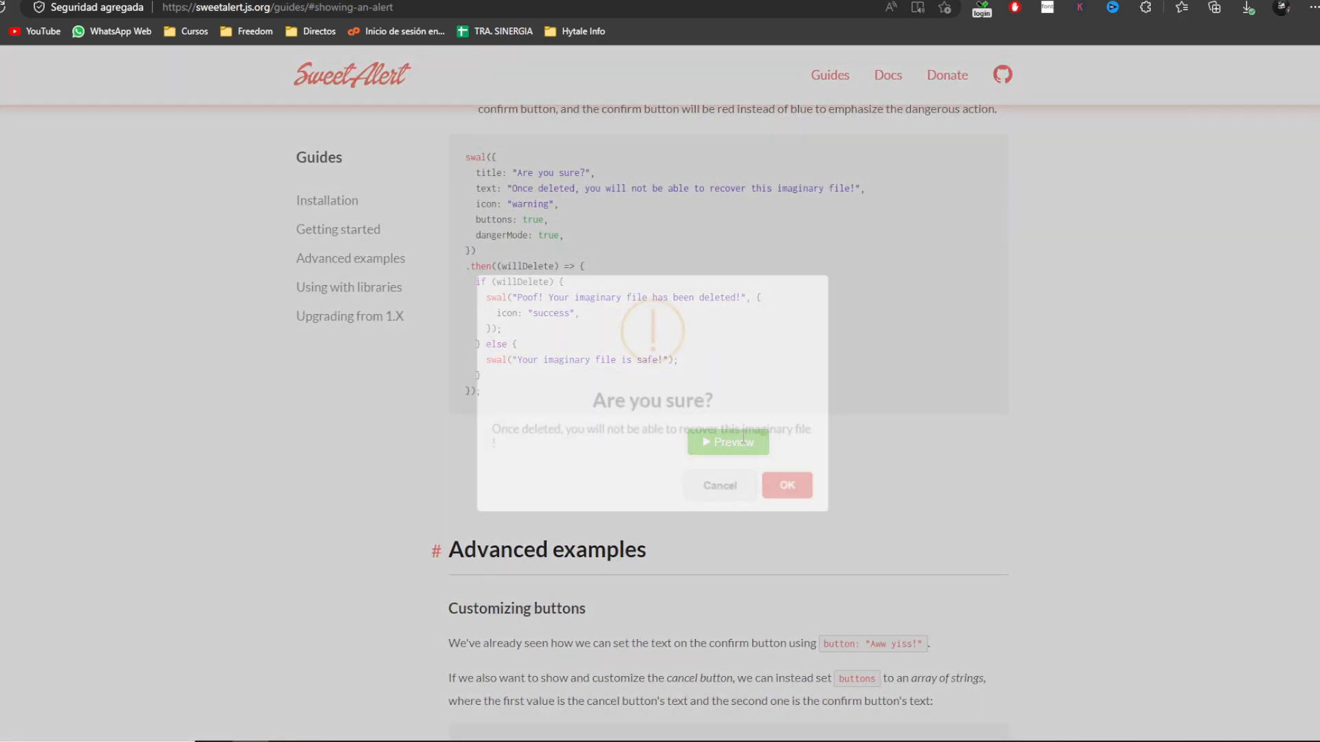
pyautogui.click(783, 485)
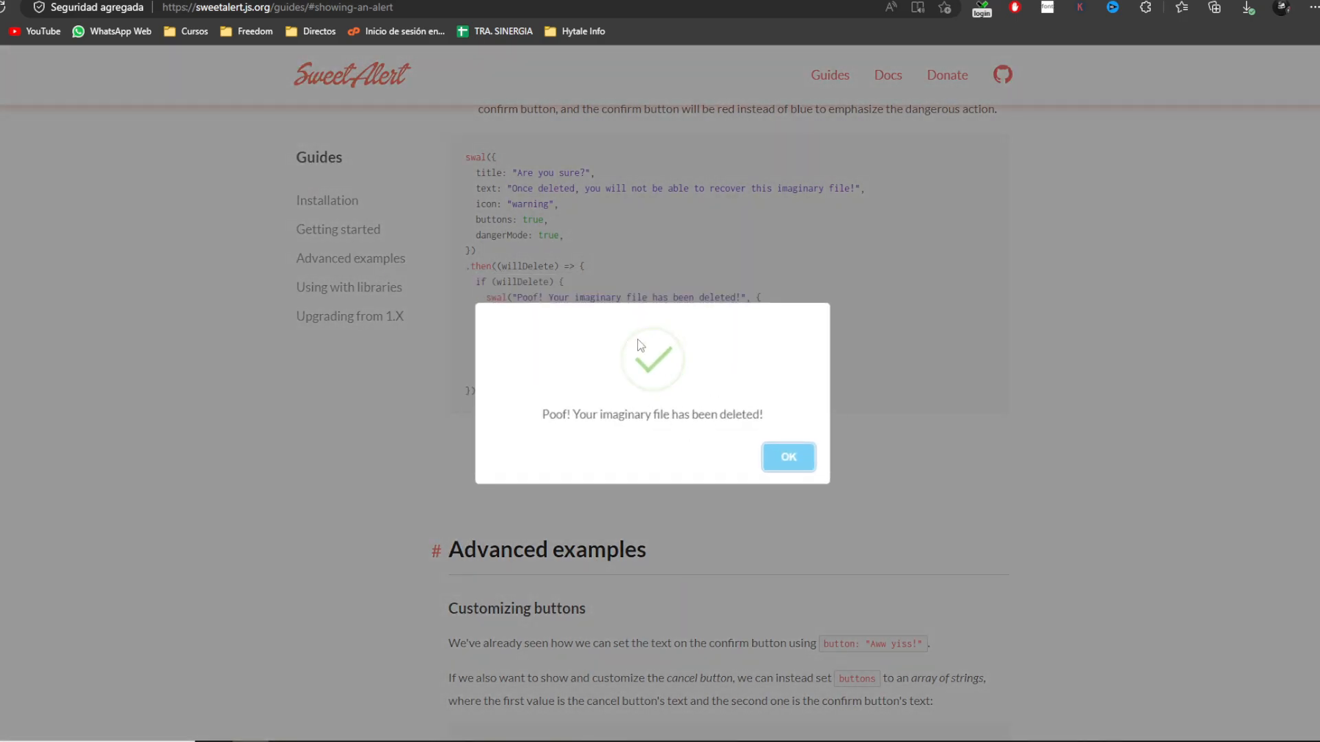
pyautogui.click(787, 457)
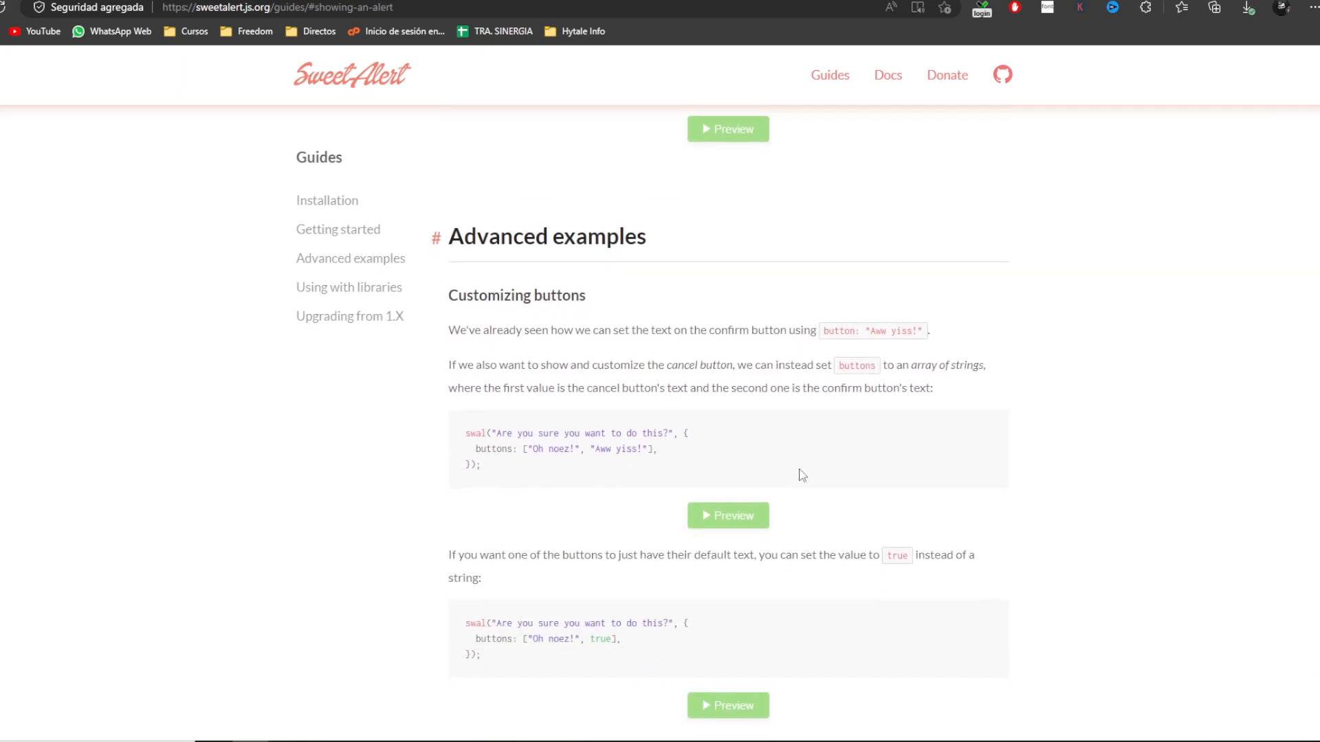
# Step: Preview the custom cancel/confirm alert and the three-choice Pikachu alert, choosing Defeat
pyautogui.click(727, 515)
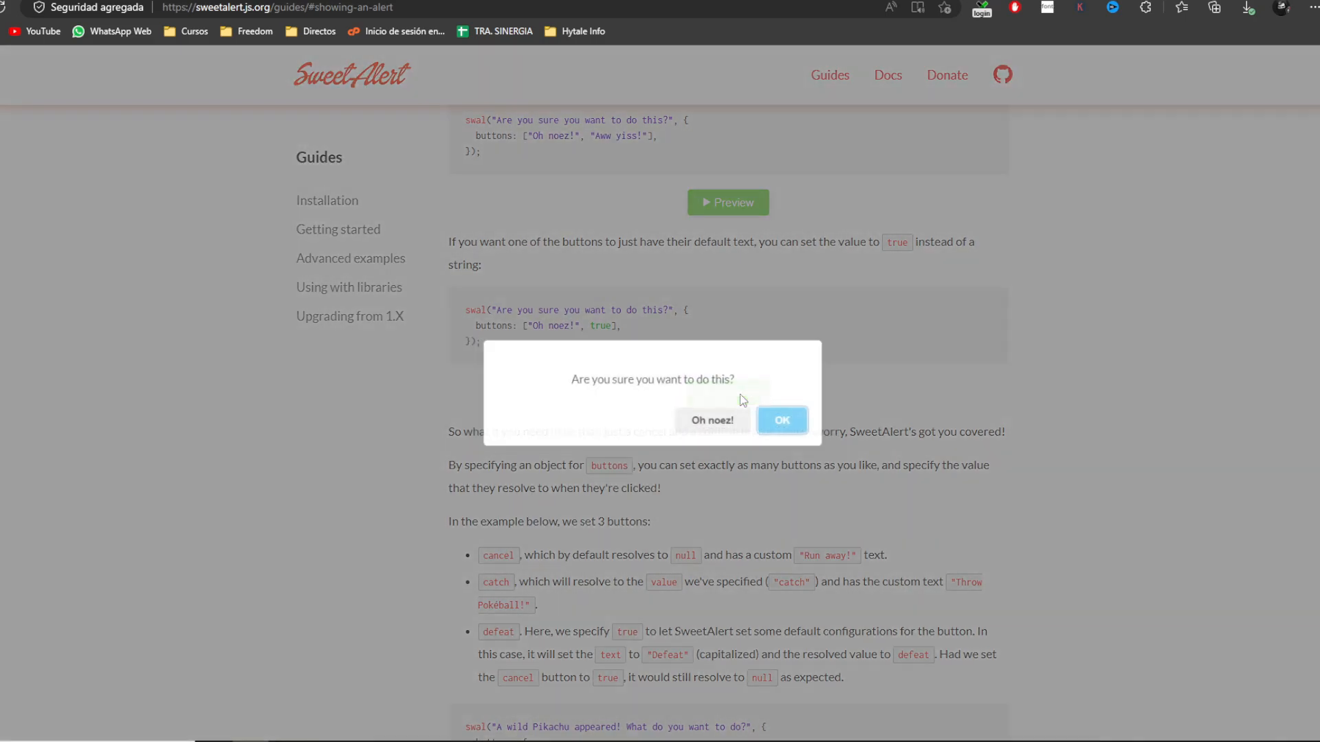
pyautogui.click(781, 421)
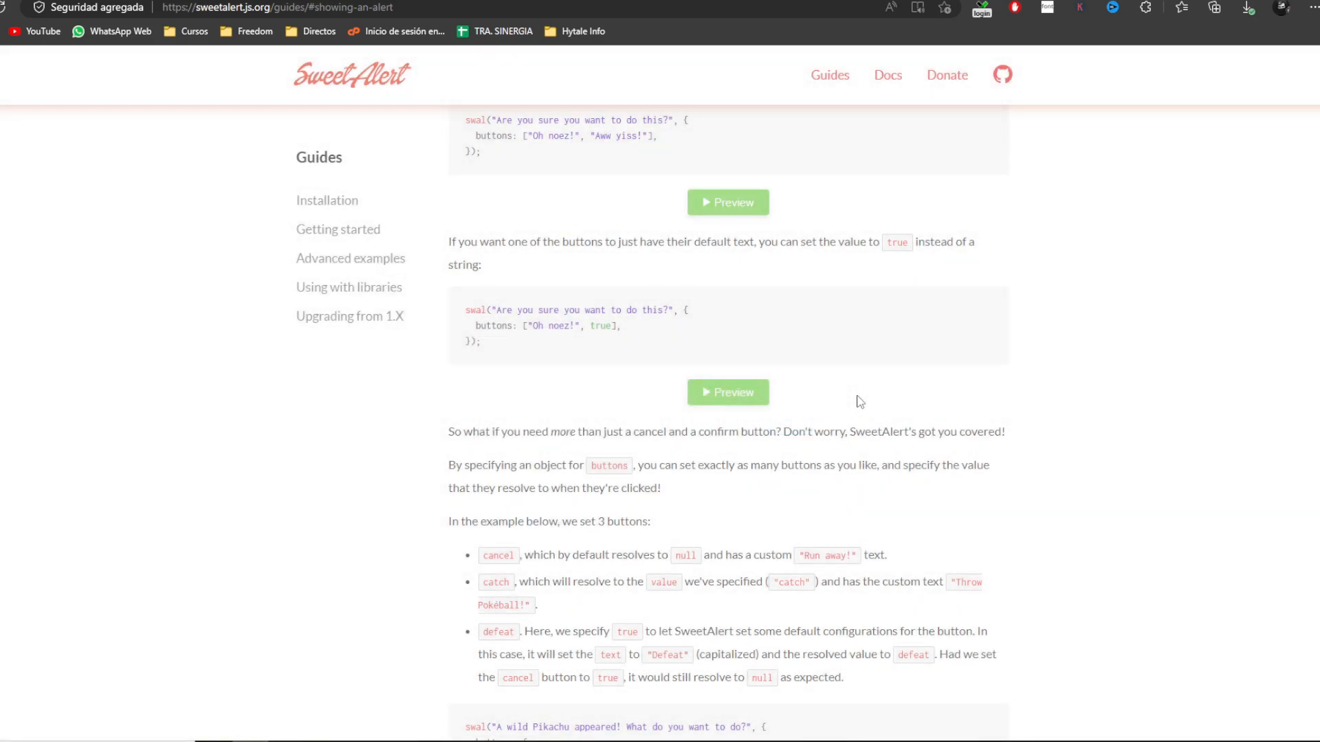
pyautogui.click(726, 392)
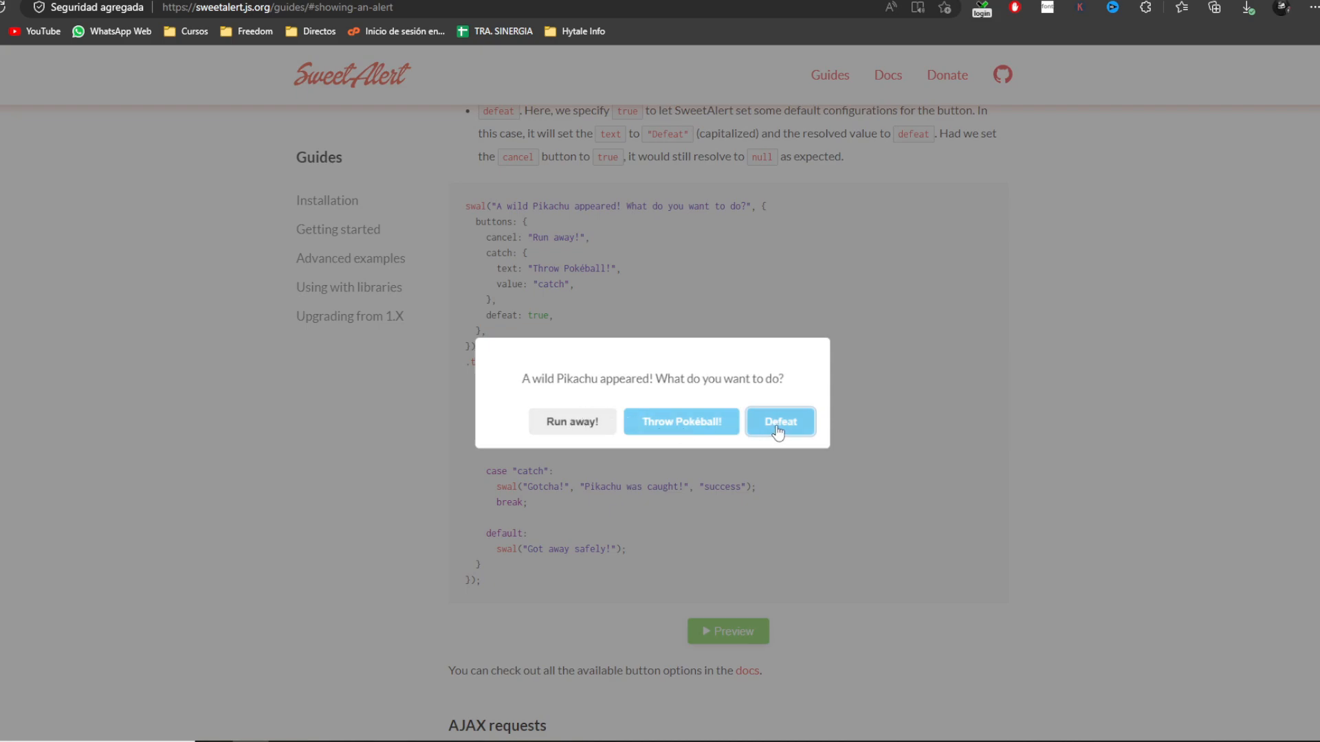
pyautogui.click(779, 422)
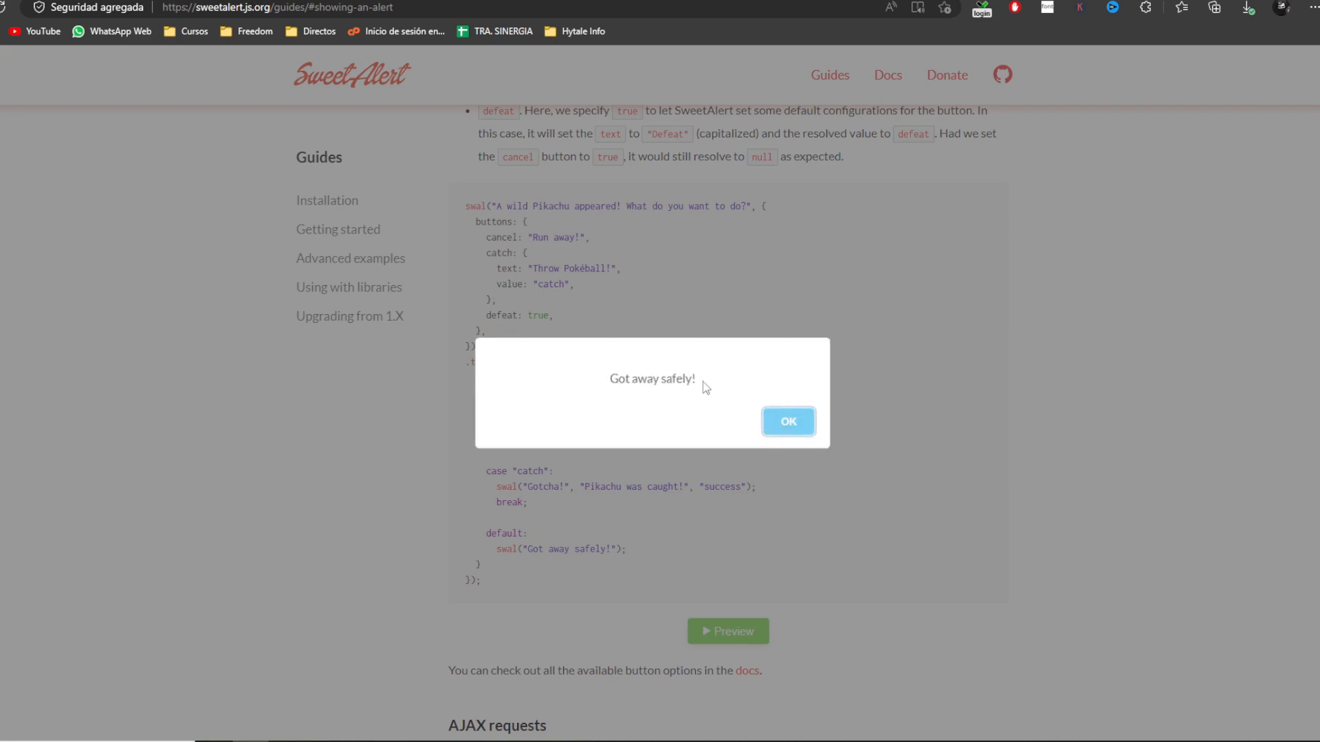
pyautogui.click(786, 421)
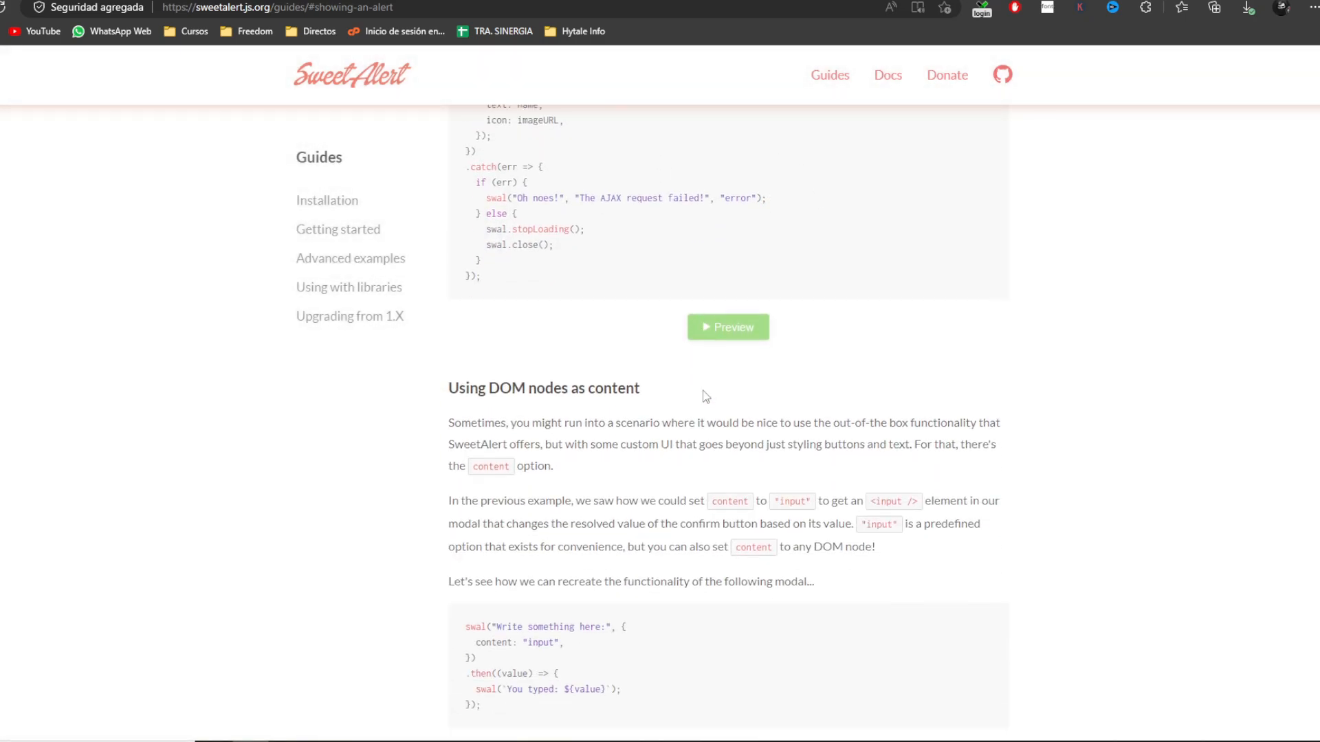
# Step: Preview the content: "input" alert and submit it empty, dismissing the You typed: result
pyautogui.click(726, 327)
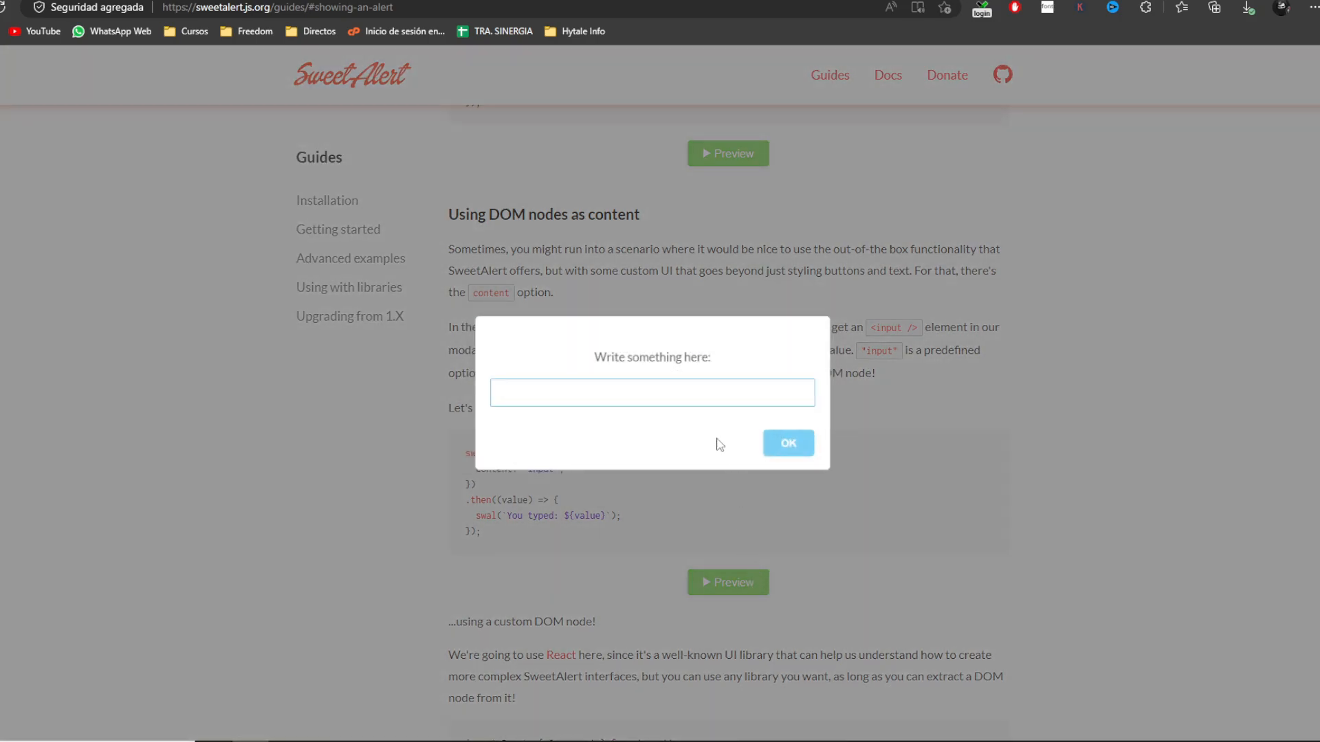
pyautogui.click(786, 443)
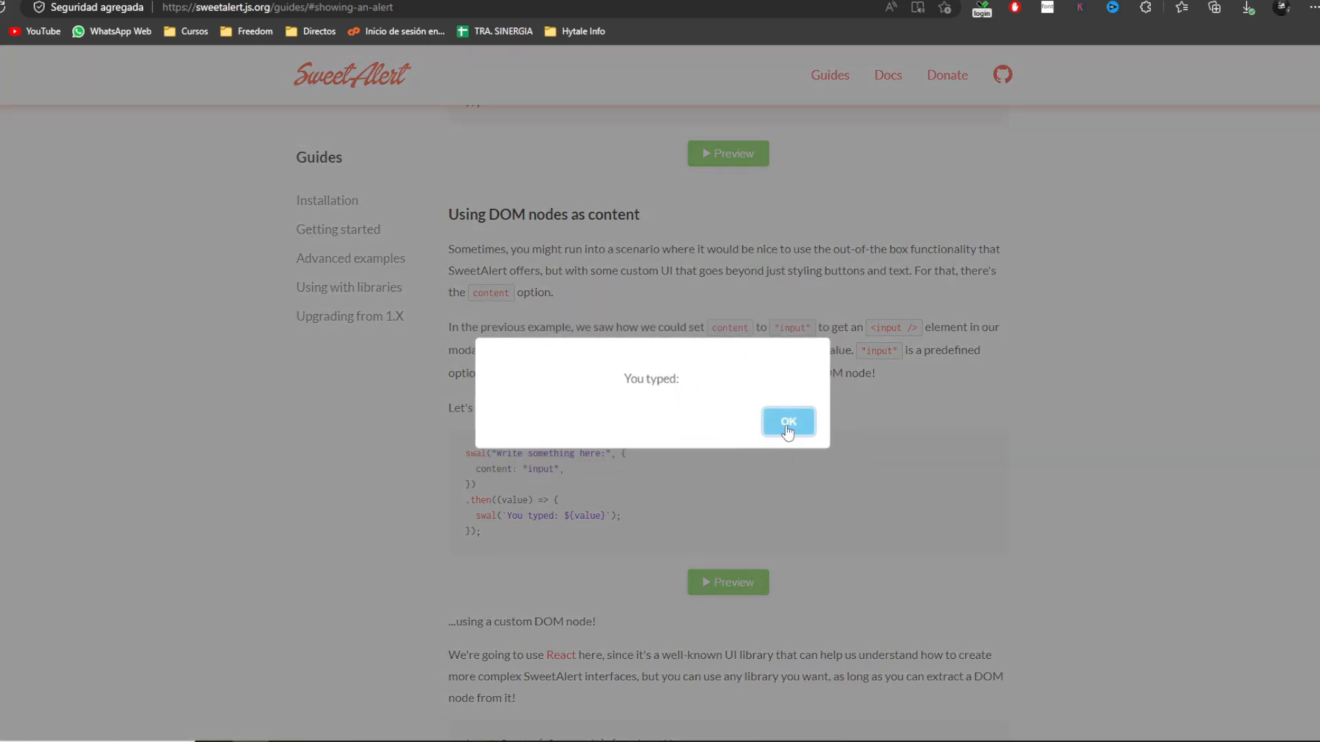
pyautogui.click(786, 420)
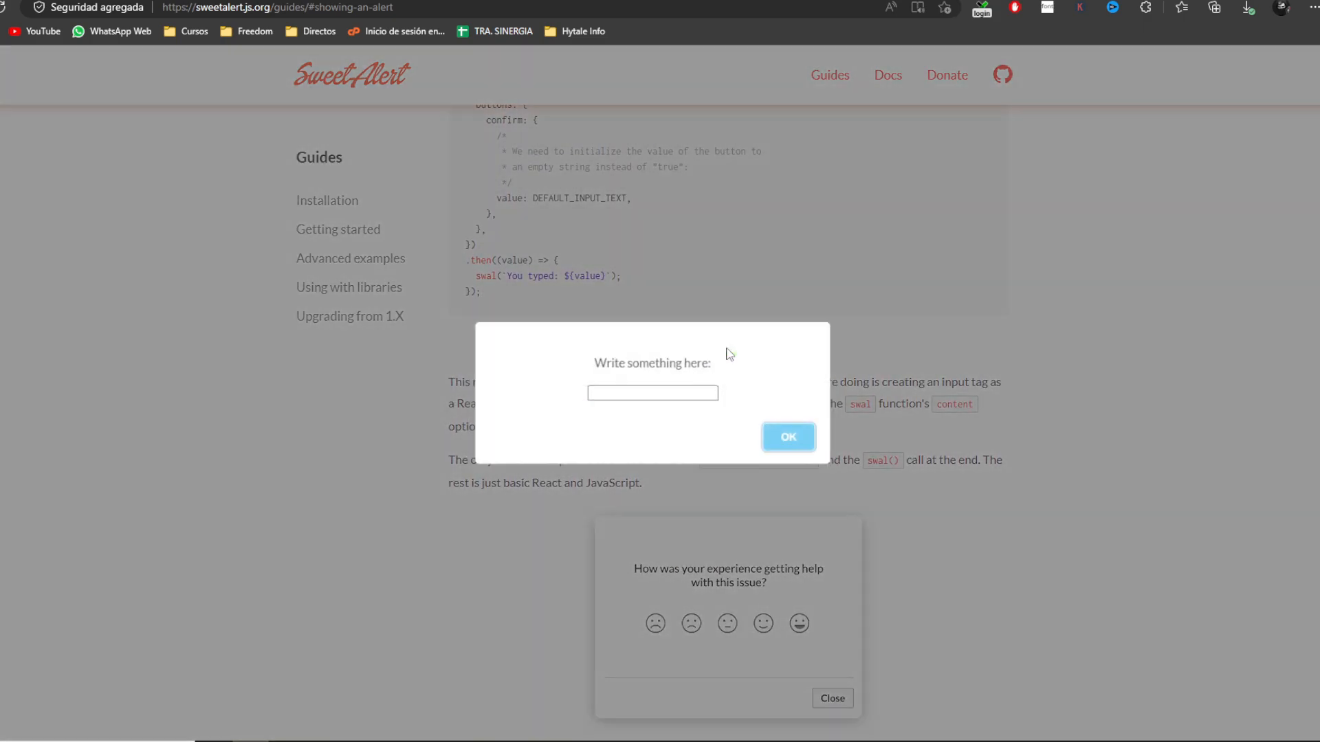
# Step: Enter Hola Mundo in the custom input alert and confirm the You typed: Hola Mundo result
pyautogui.click(652, 392)
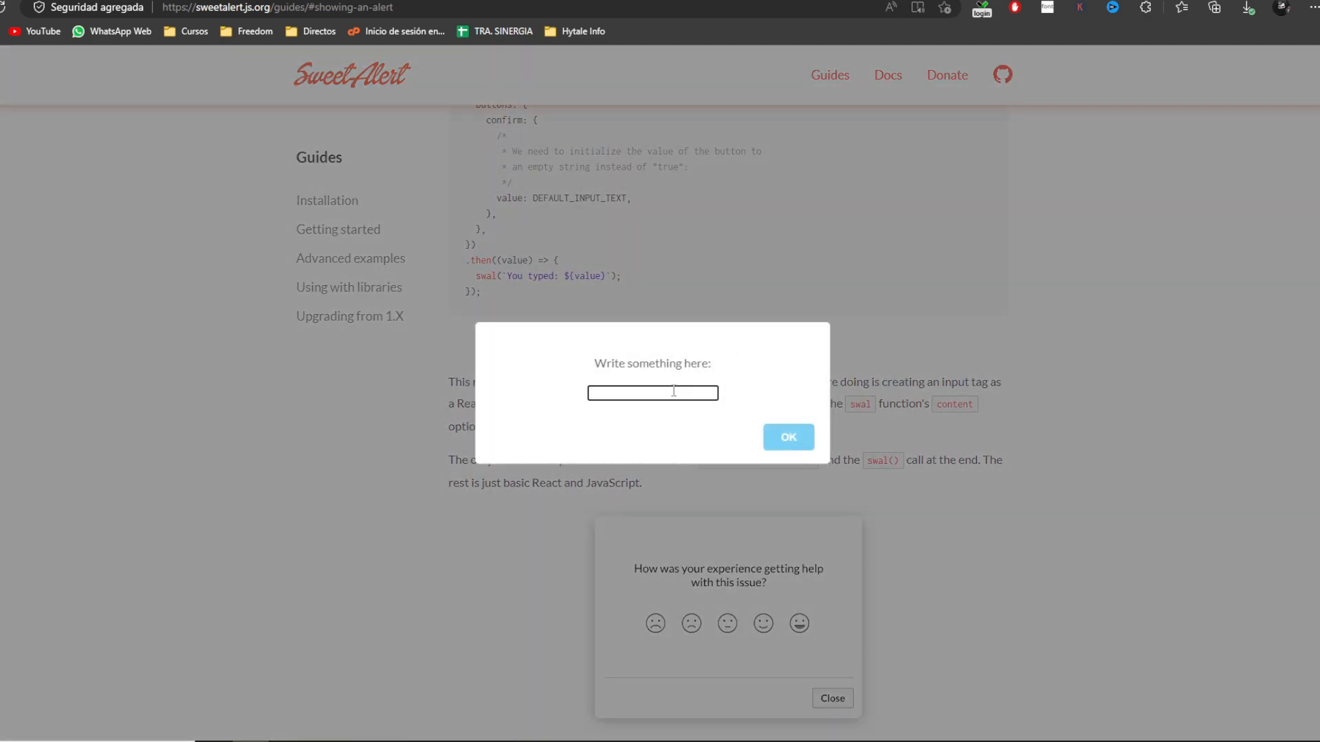
pyautogui.write('Hola Mundo')
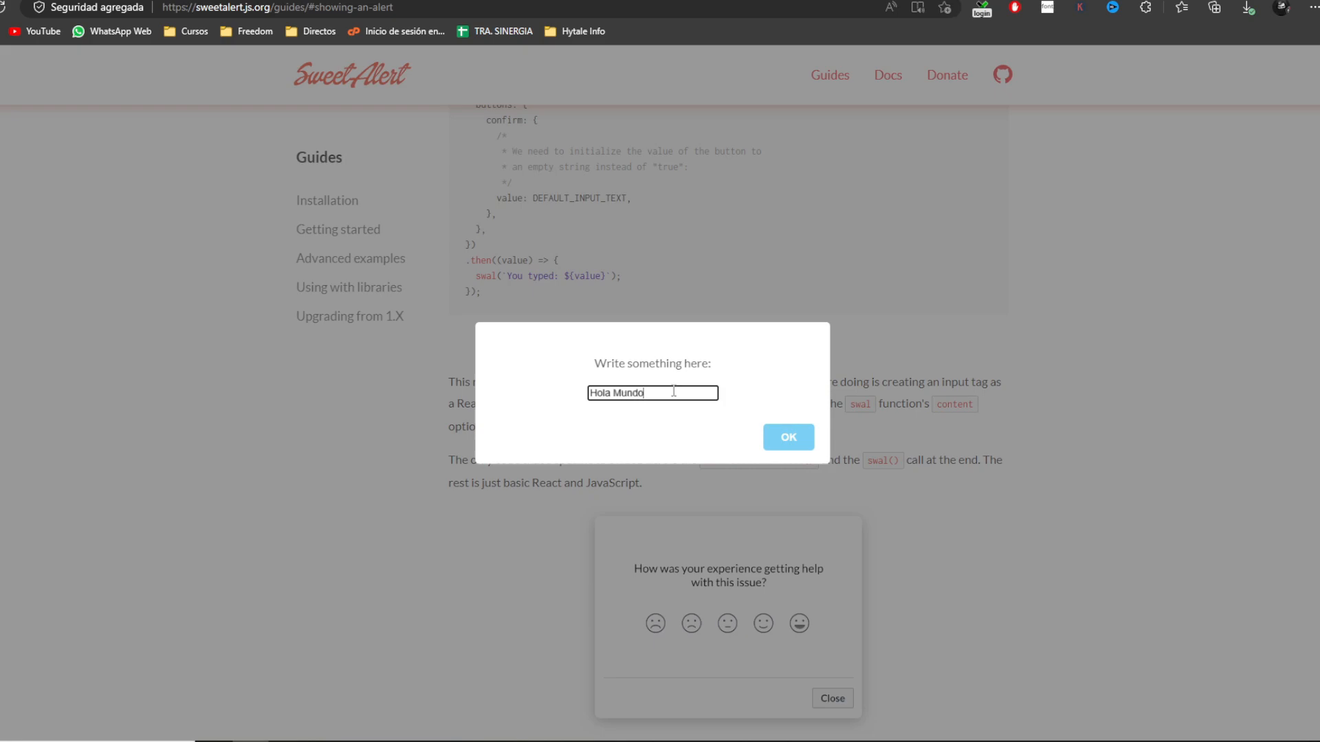
pyautogui.click(787, 437)
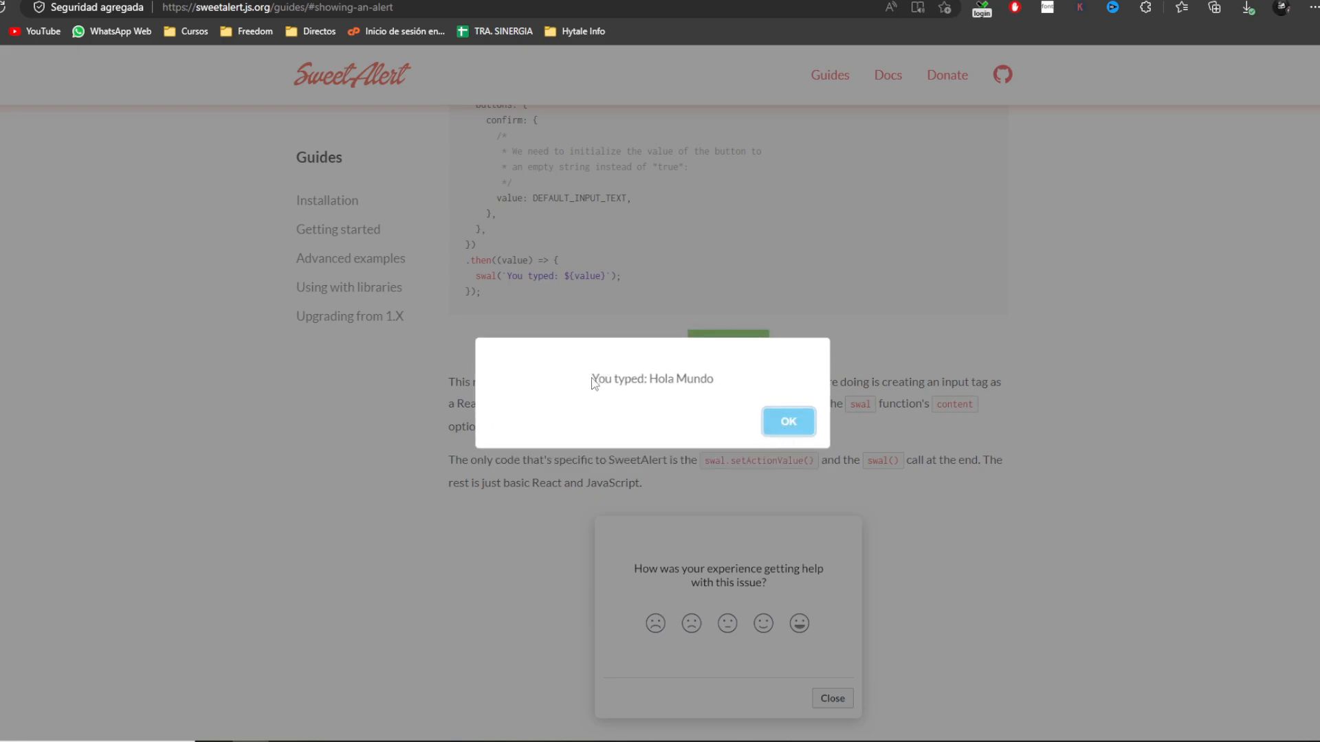
pyautogui.click(786, 420)
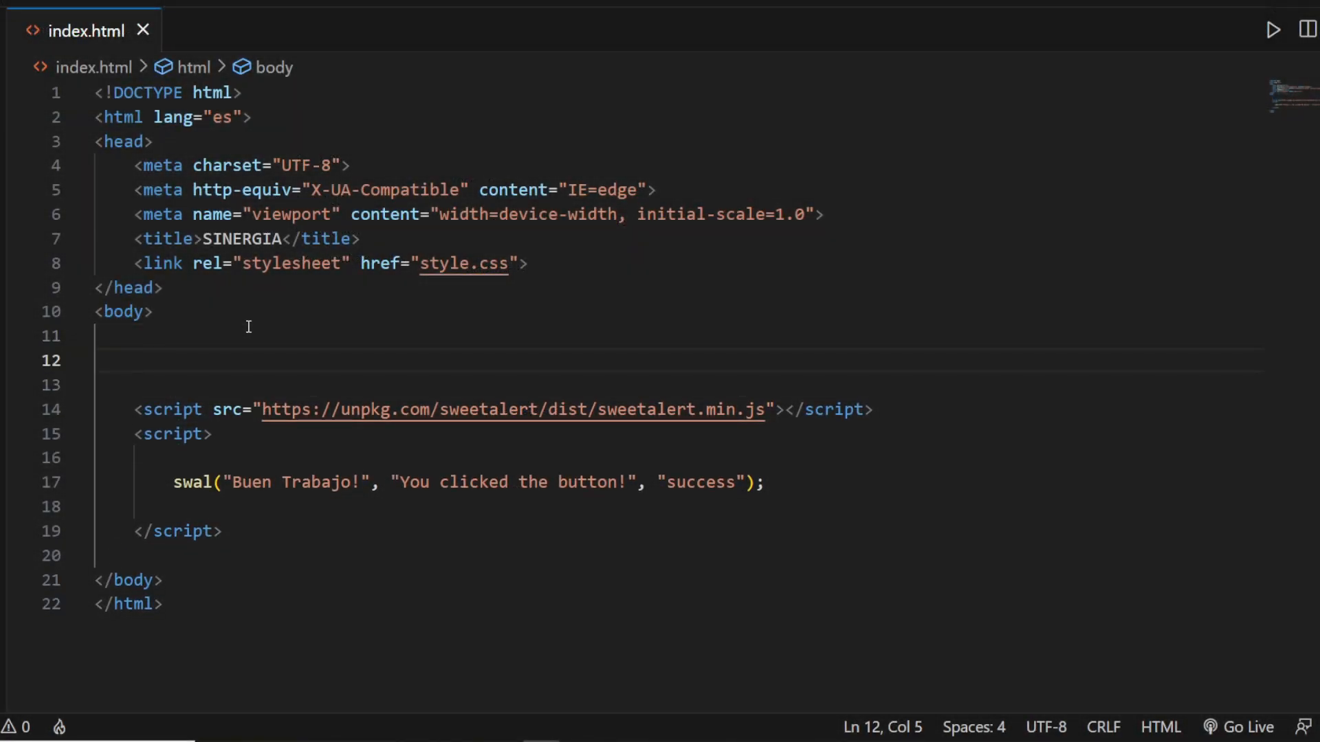
# Step: Add <button onclick="func()">Button</button> and wrap the swal call in function func() { }
pyautogui.write('<button>Button</button>')
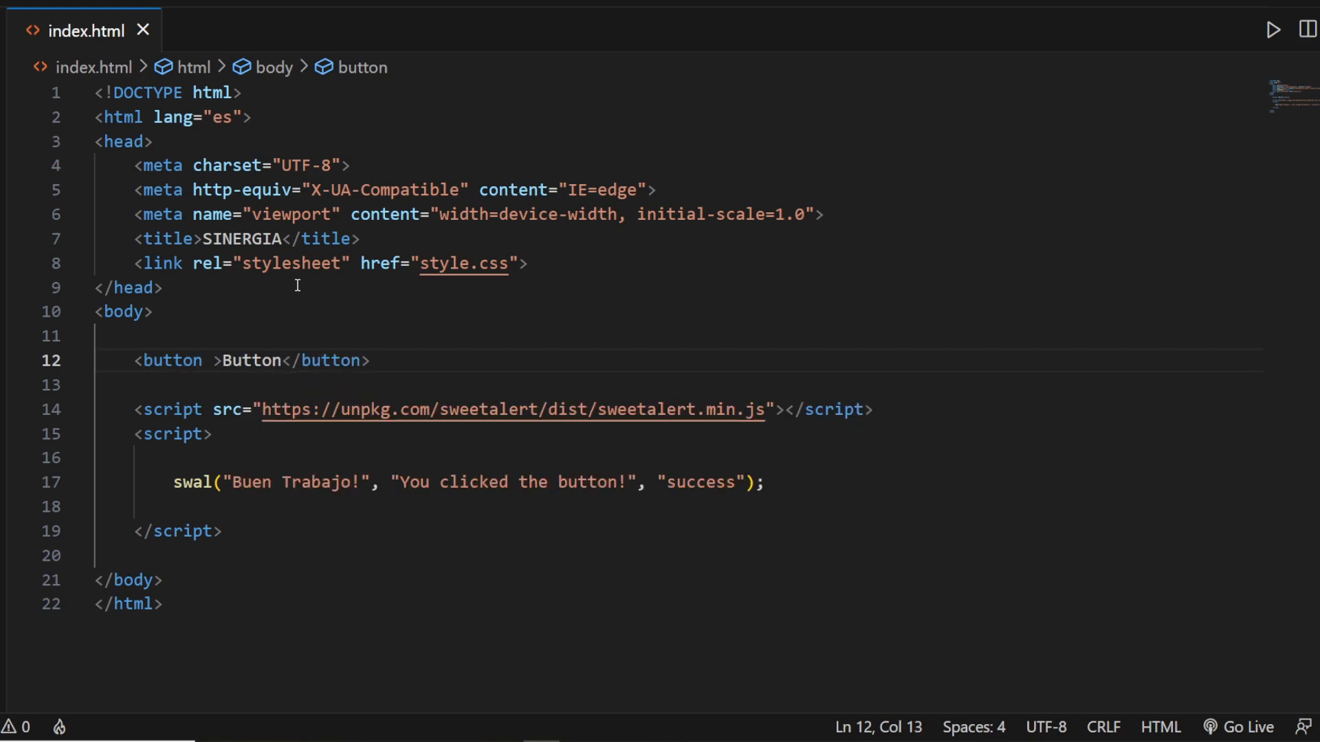
pyautogui.write('onclick="func(')
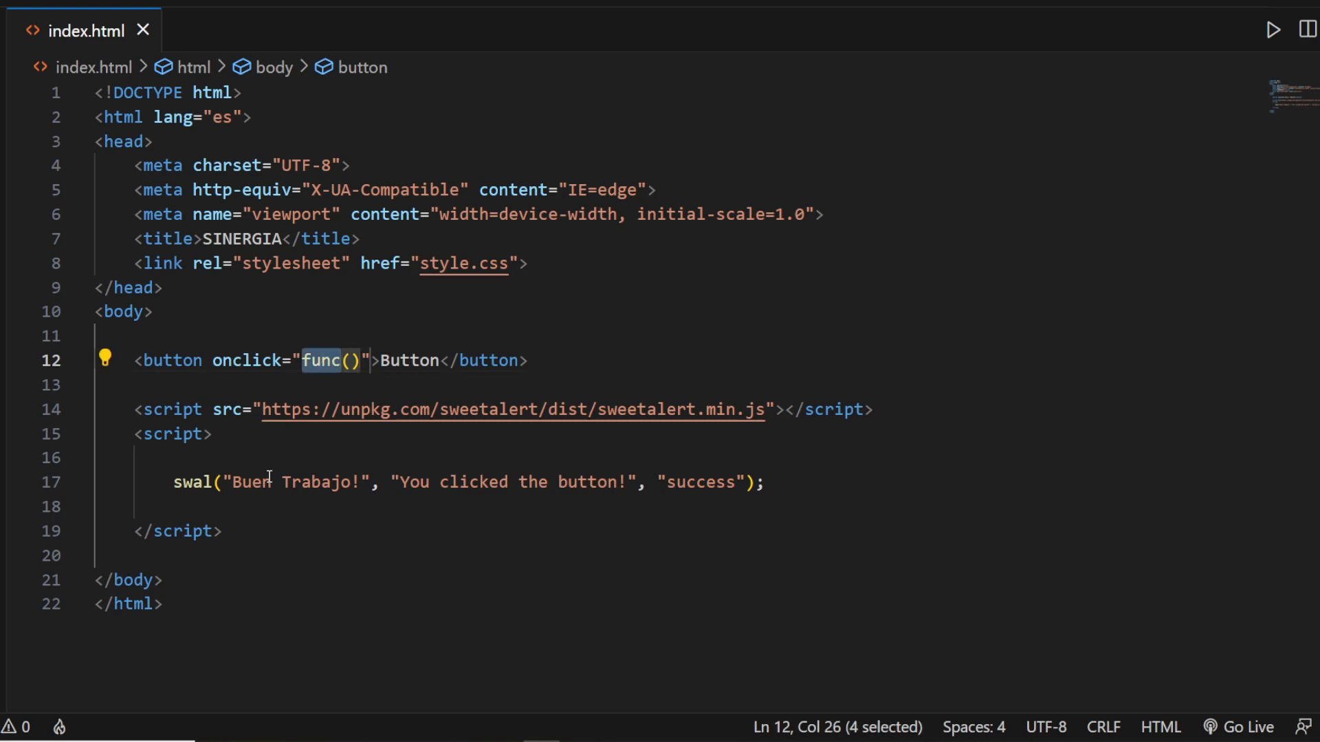
pyautogui.write('func')
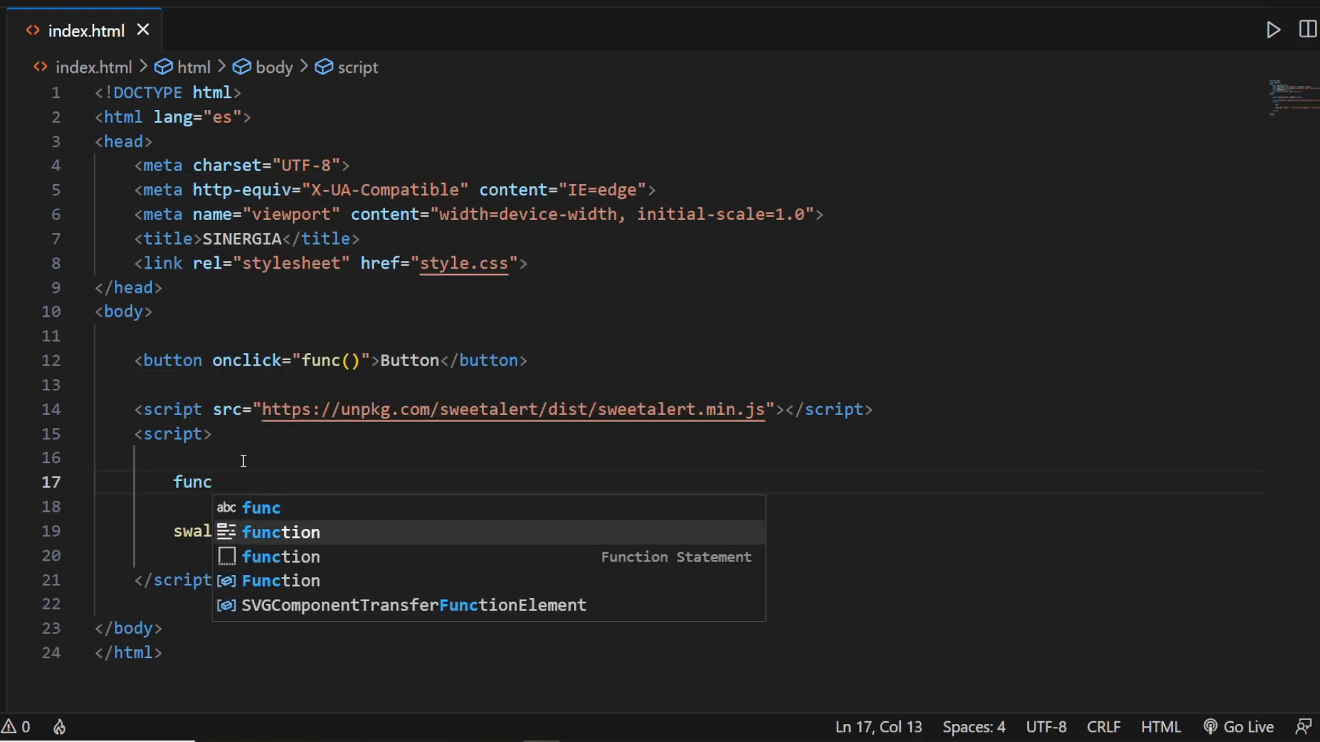
pyautogui.press('Tab')
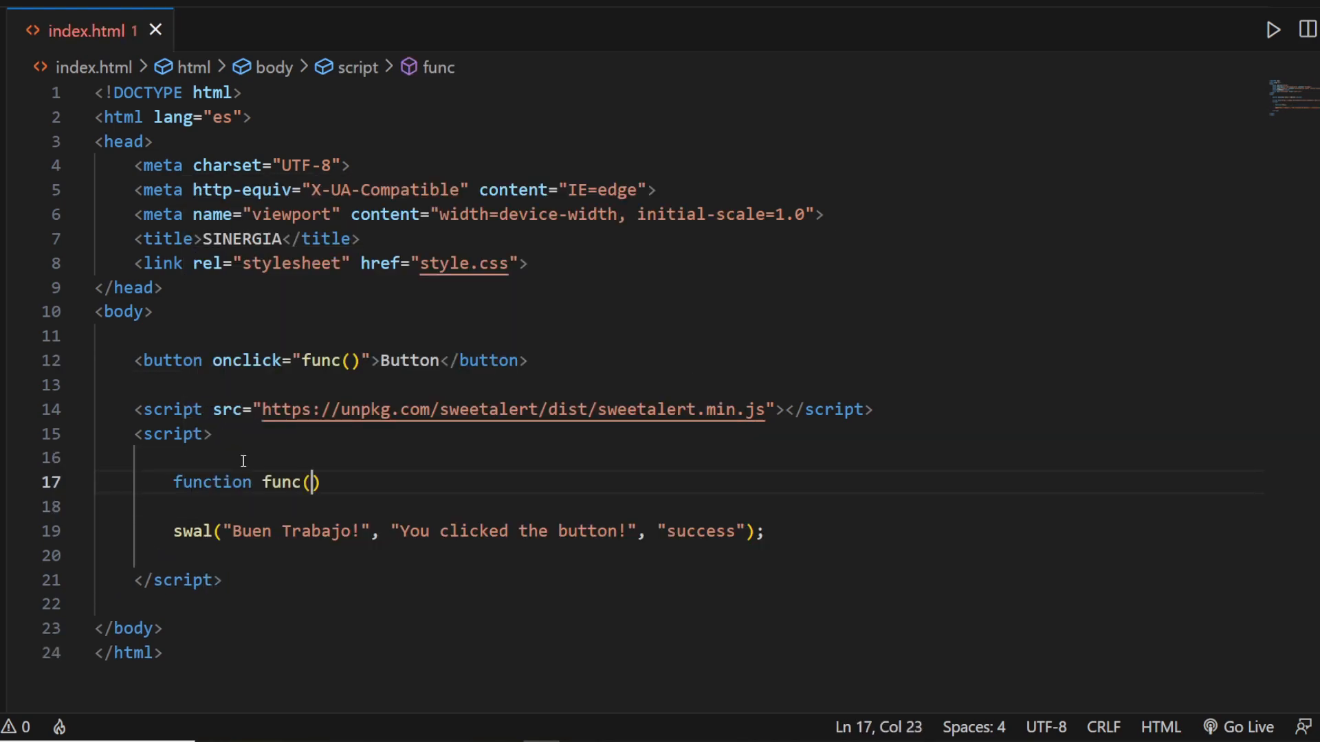
pyautogui.write('{')
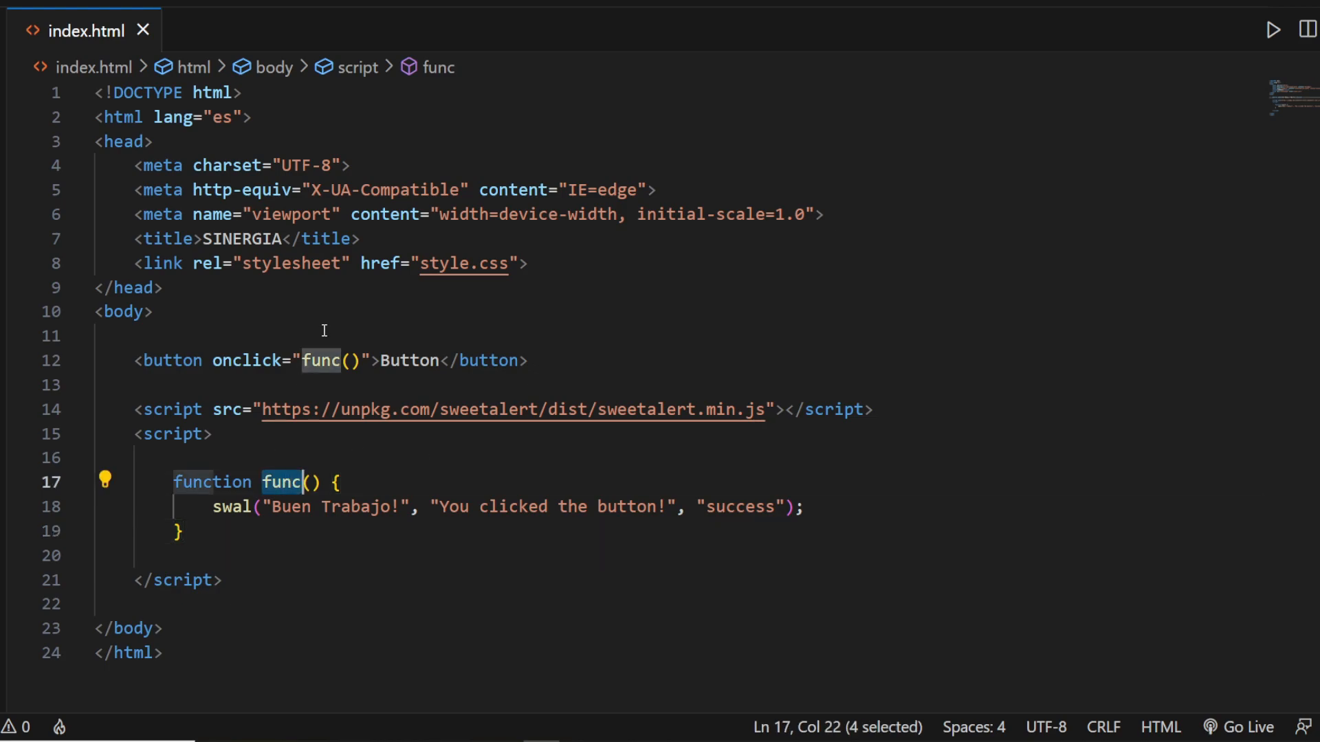
# Step: View the page in the browser and trigger the Buen Trabajo! success alert from the Button
pyautogui.click(342, 361)
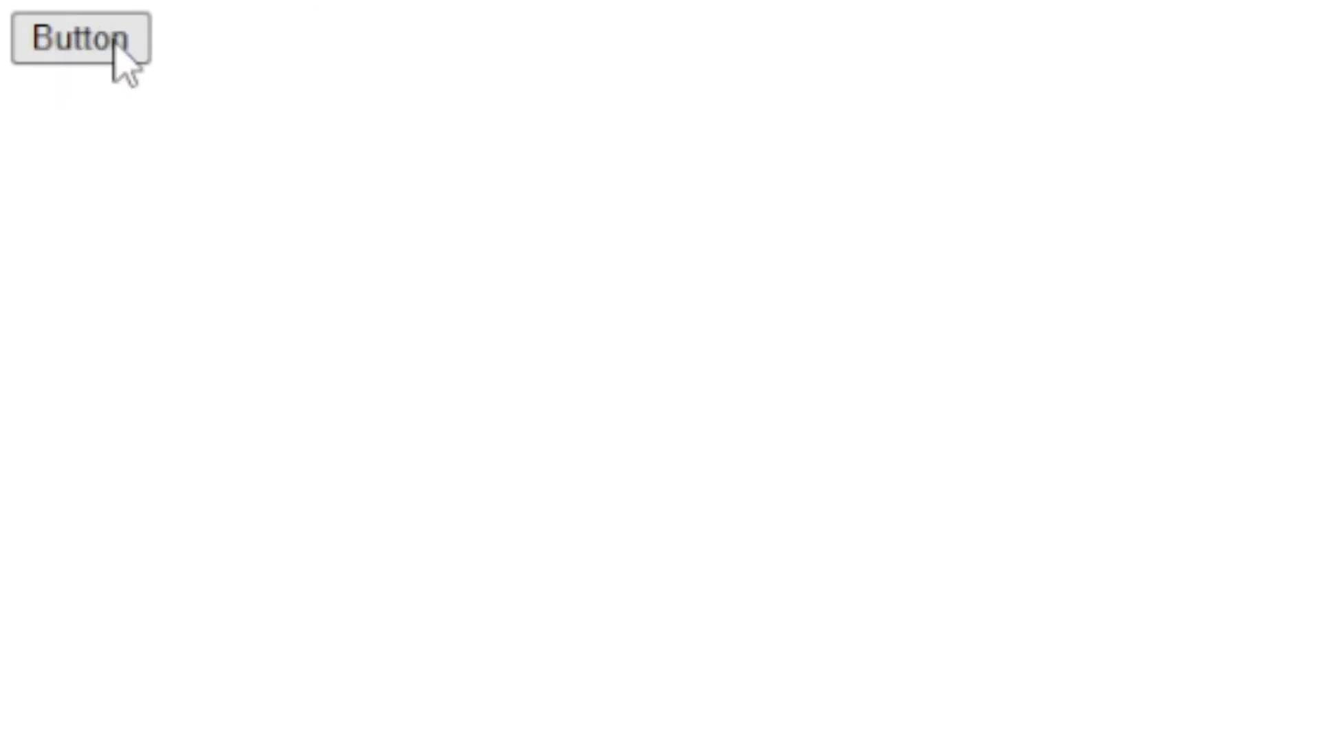
pyautogui.click(79, 40)
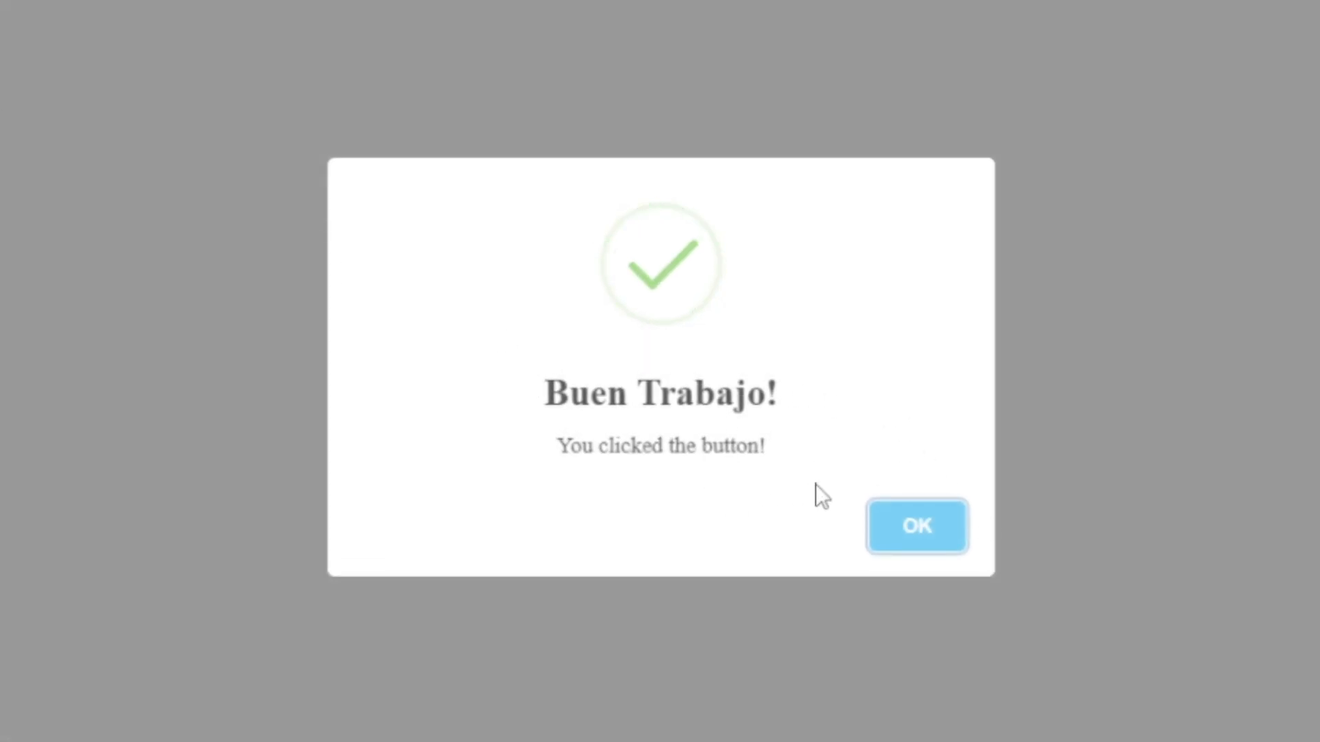